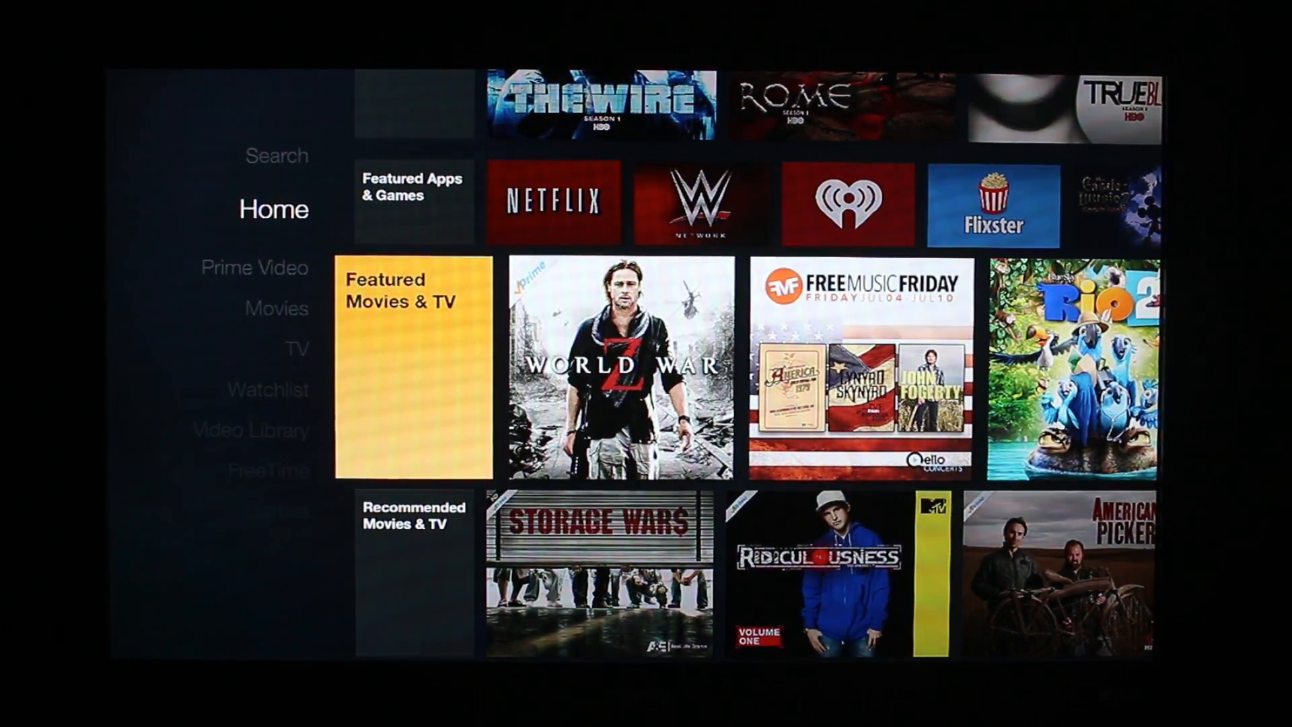
# Scroll the installed apps list down to Busybox Installer and open its management options
pyautogui.scroll(-3)
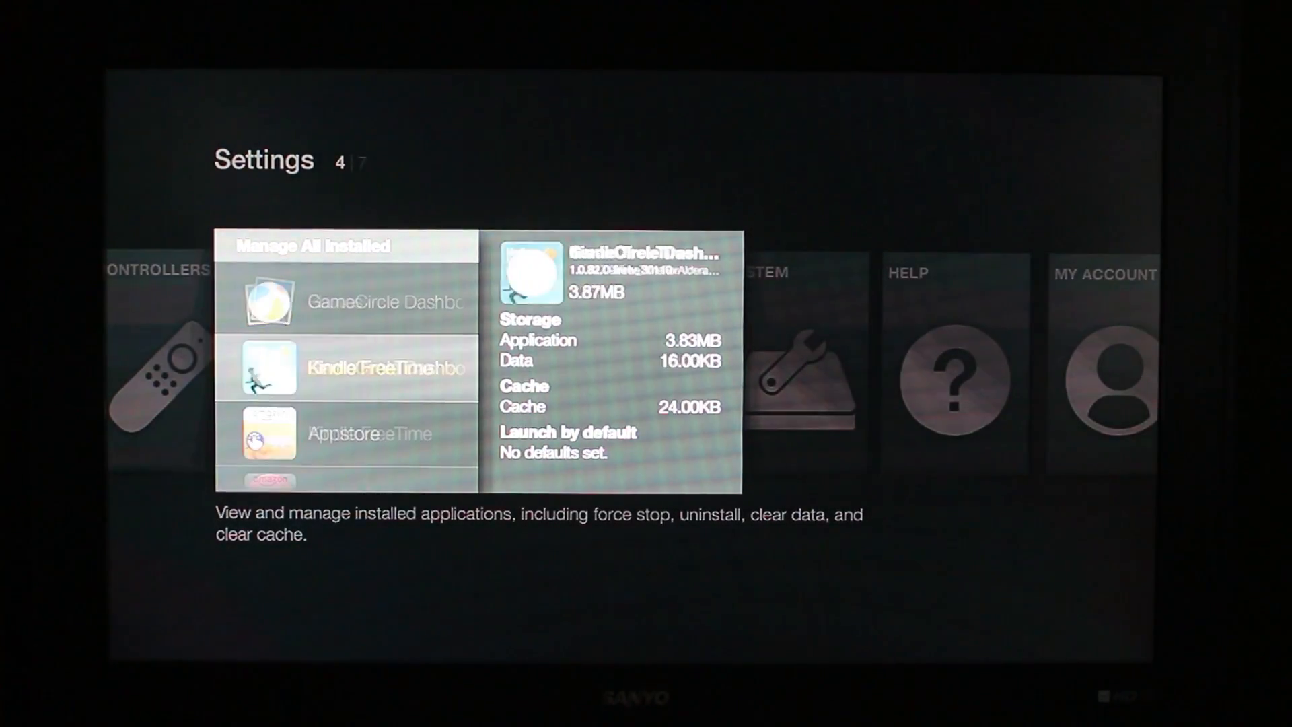
pyautogui.scroll(-3)
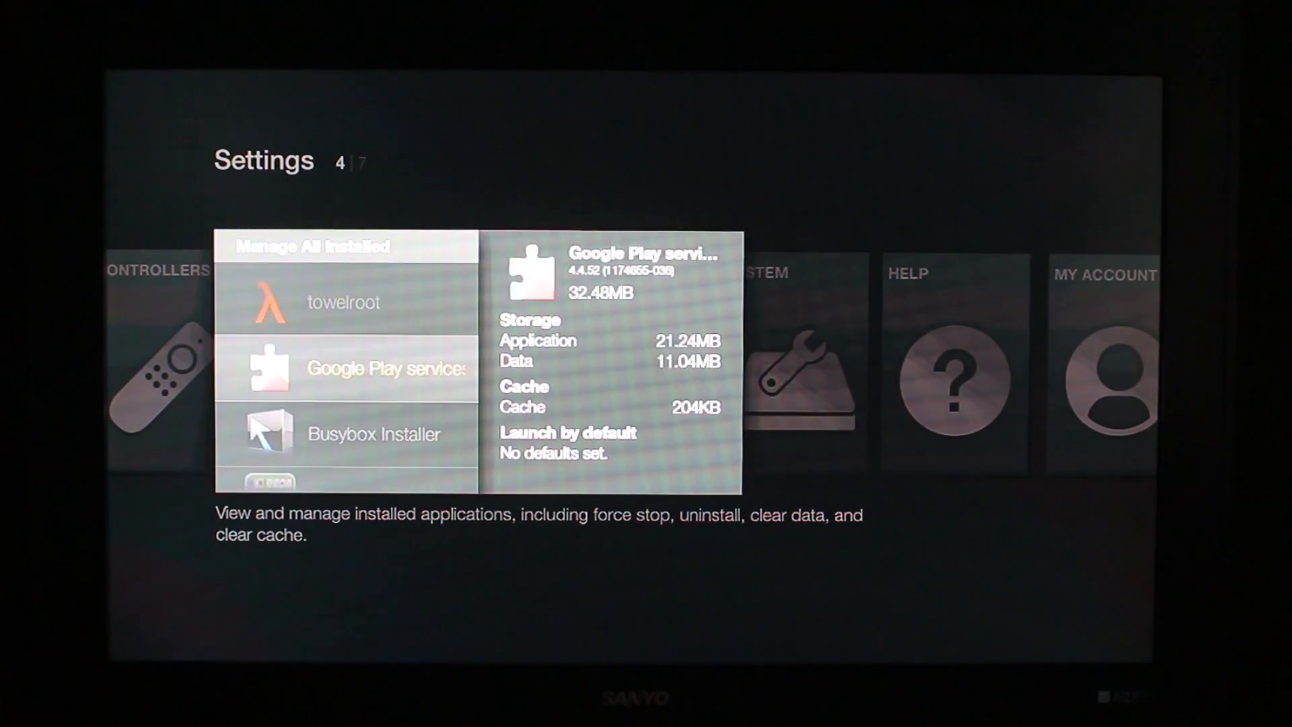
pyautogui.scroll(-3)
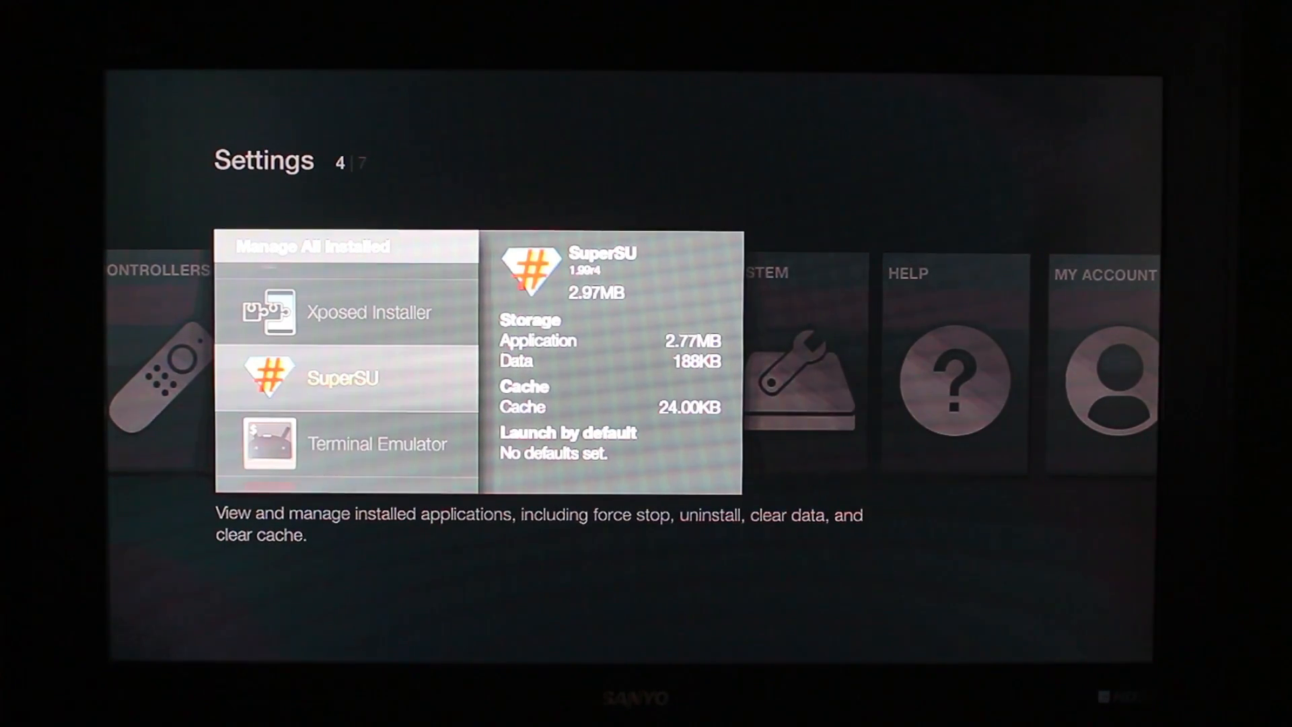
pyautogui.scroll(-3)
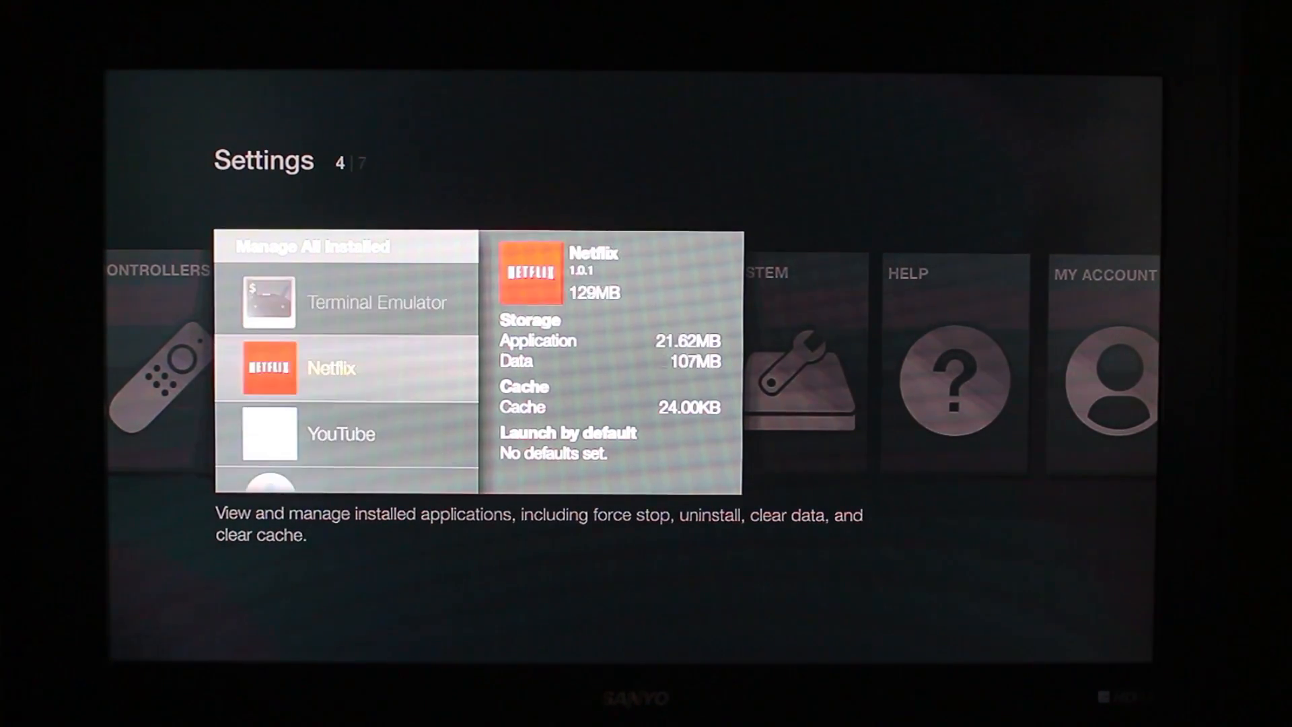
pyautogui.scroll(-3)
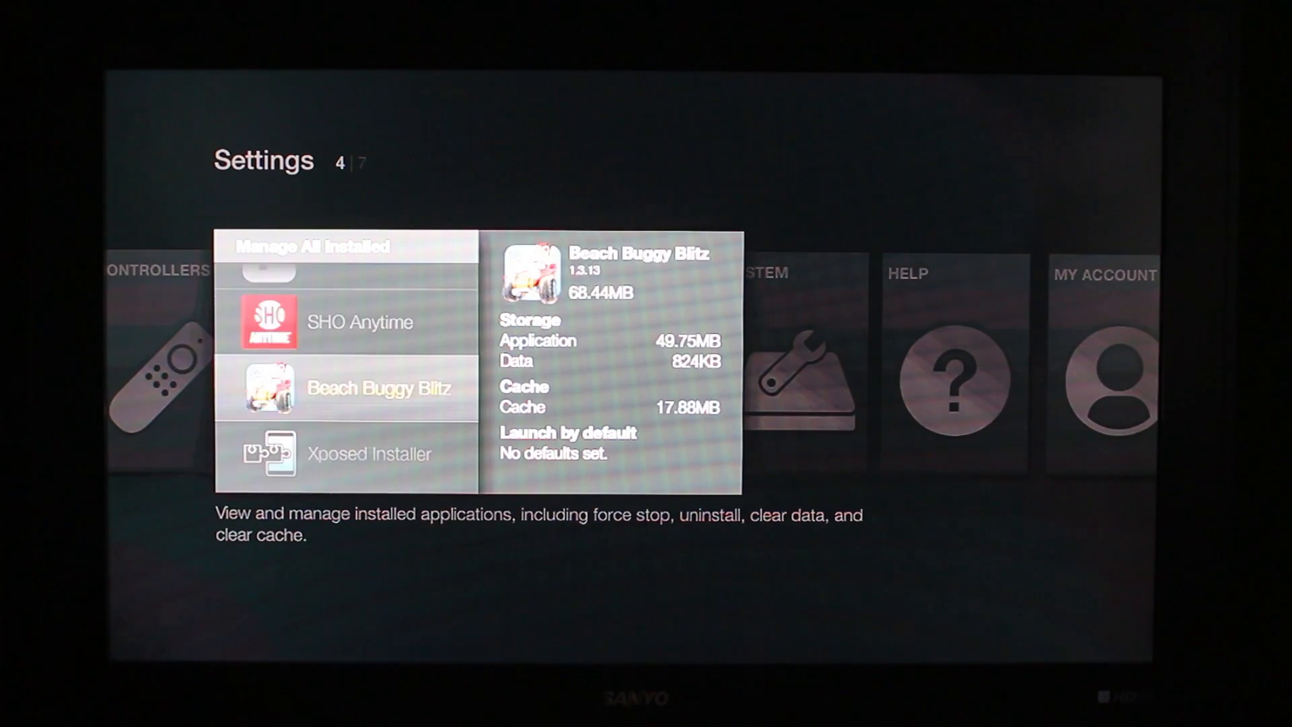
pyautogui.scroll(-3)
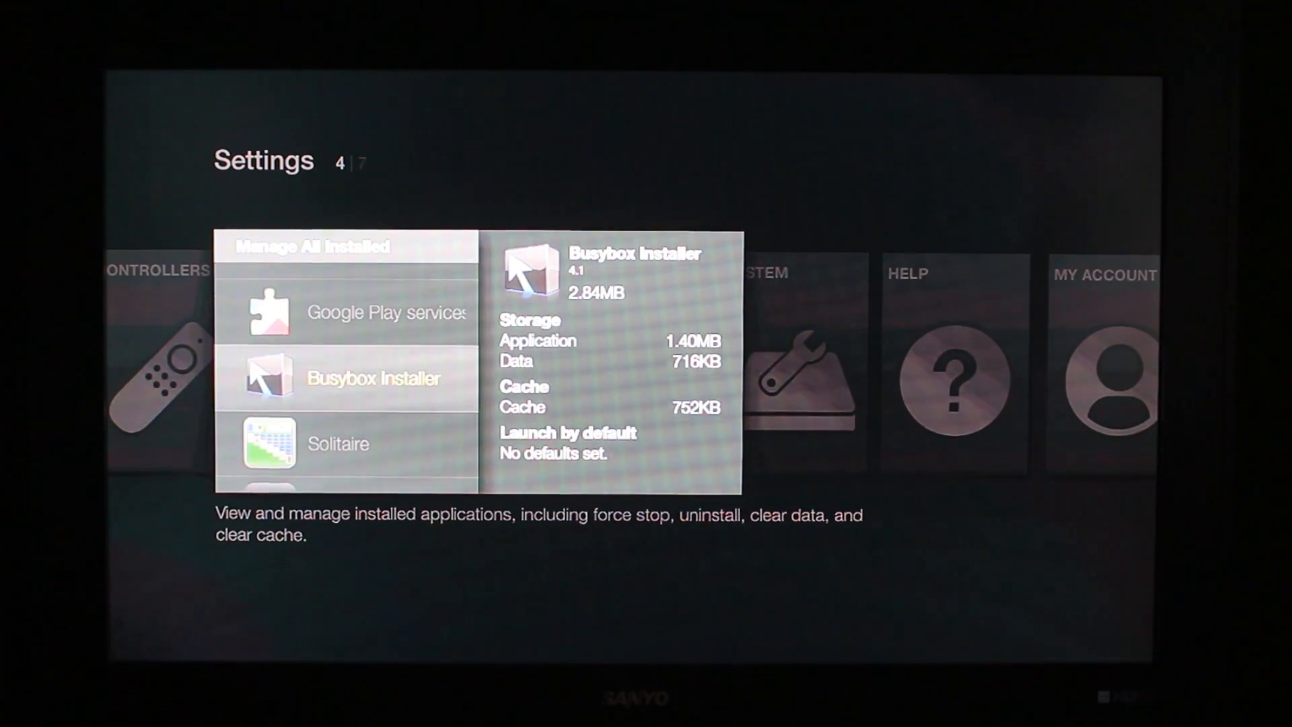
pyautogui.click(374, 378)
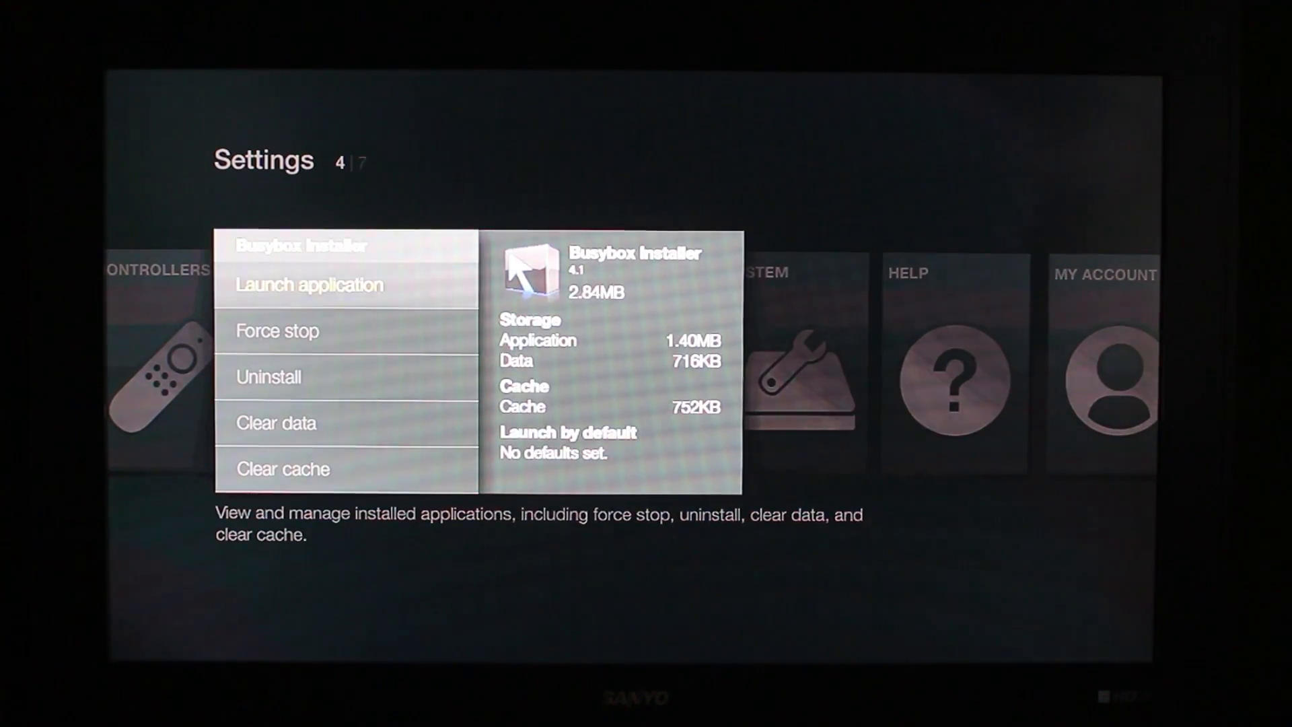
# Launch Busybox Installer, install BusyBox v1.20.2 to /system/xbin, and dismiss the success message
pyautogui.click(308, 284)
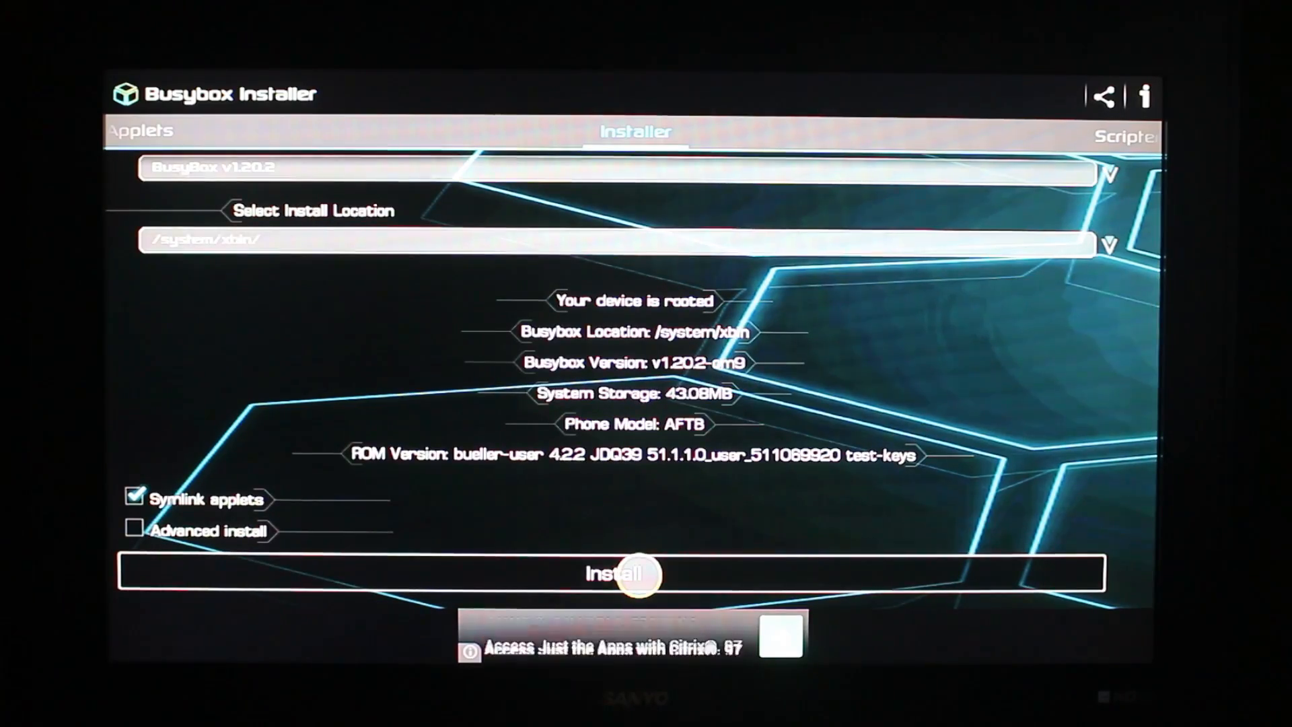
pyautogui.click(622, 574)
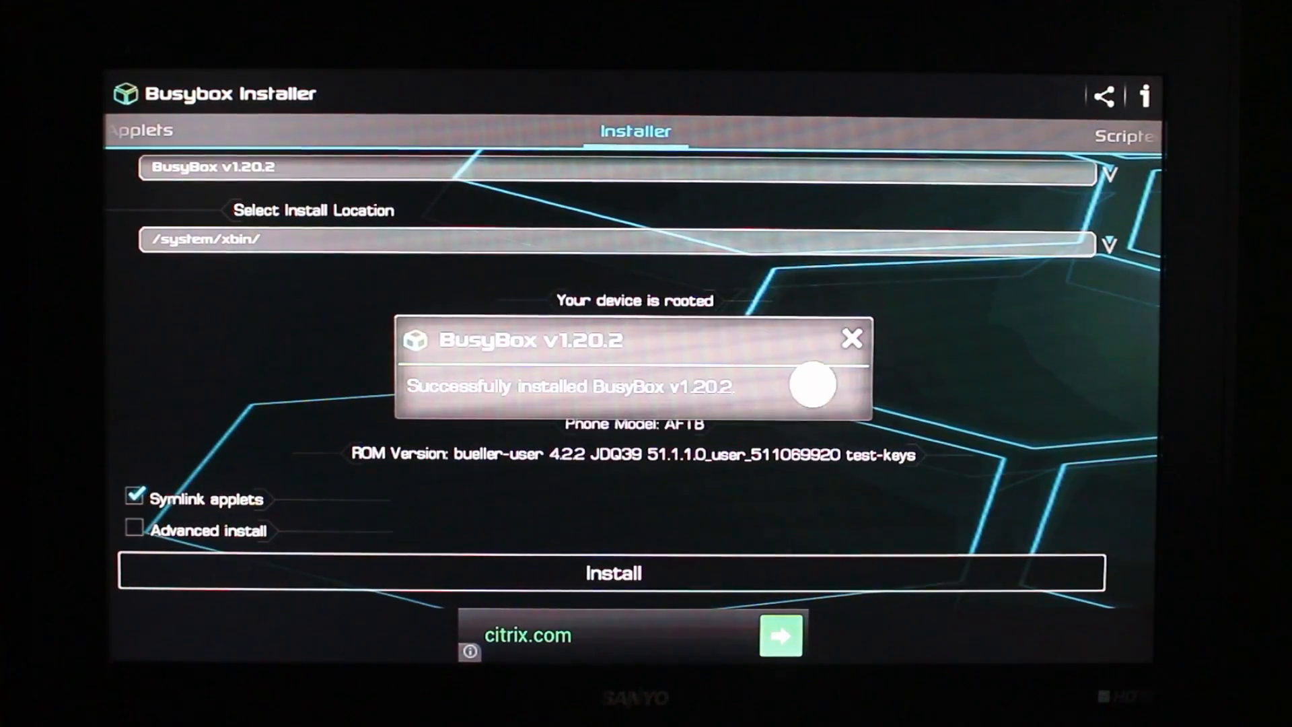
pyautogui.click(851, 339)
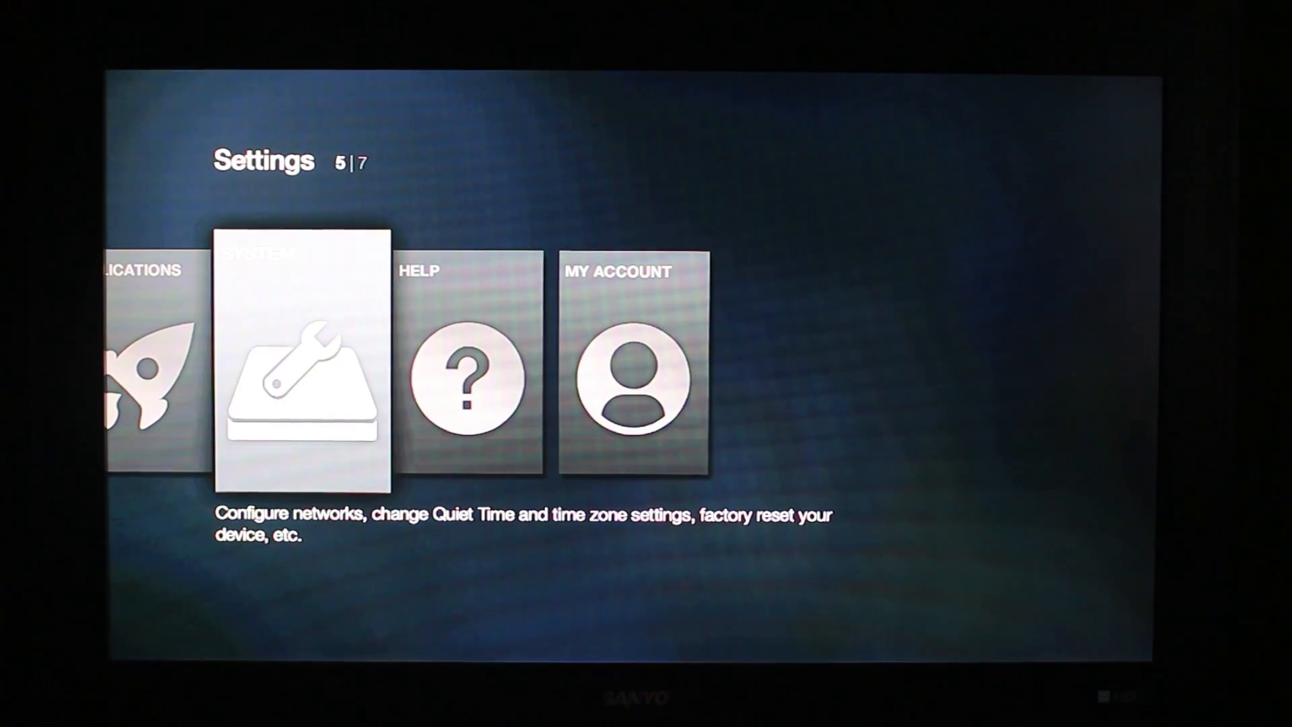
# Go to System > Developer Options and switch ADB debugging on
pyautogui.click(301, 366)
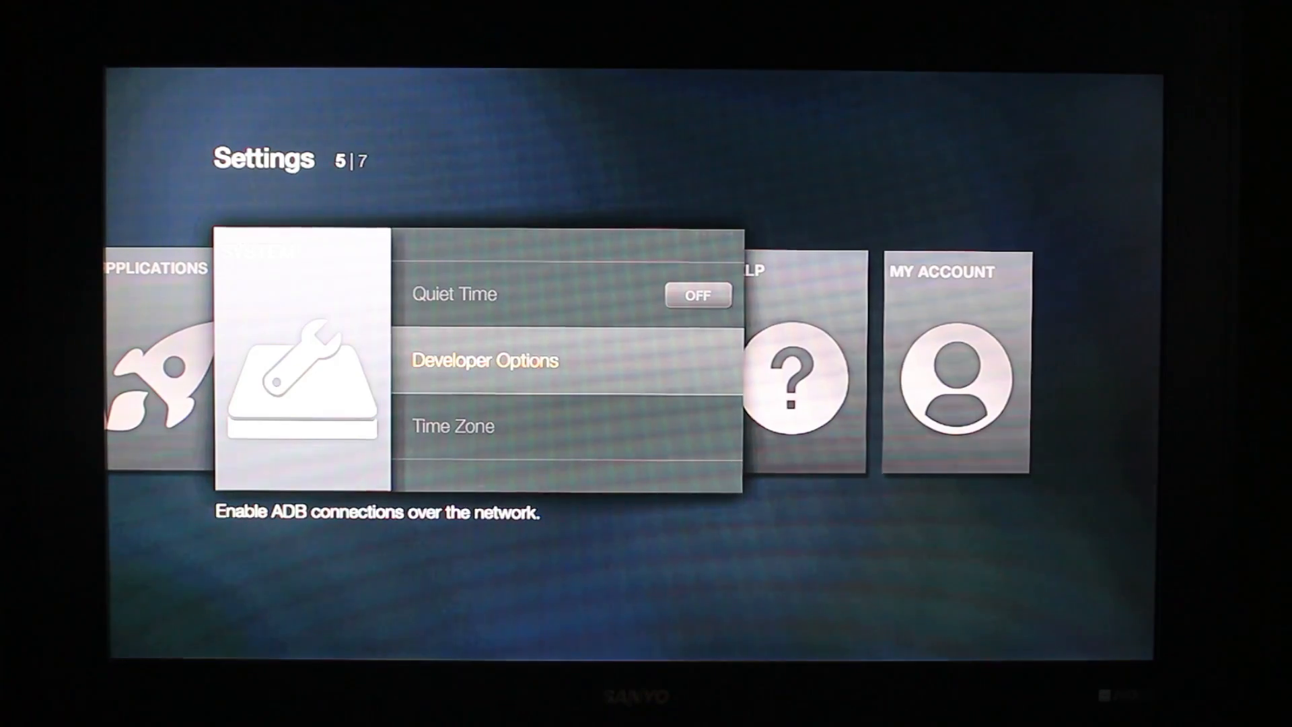
pyautogui.click(484, 360)
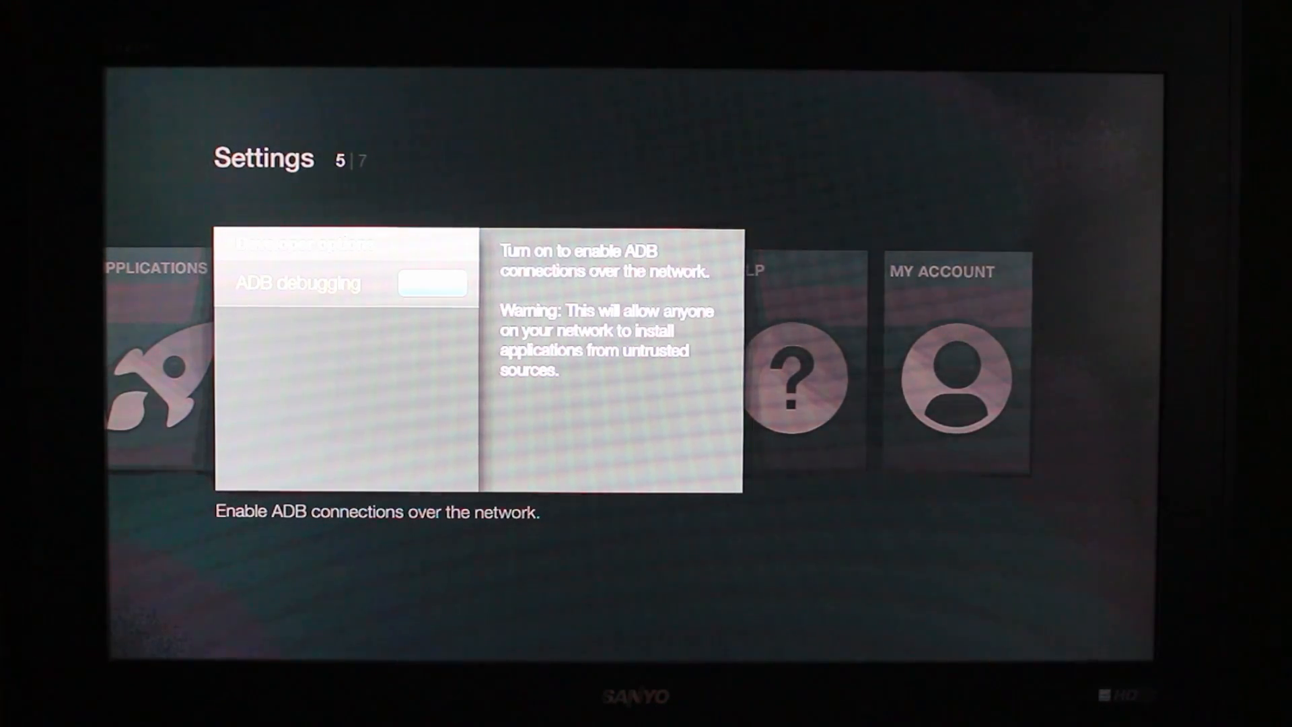
pyautogui.press('Back')
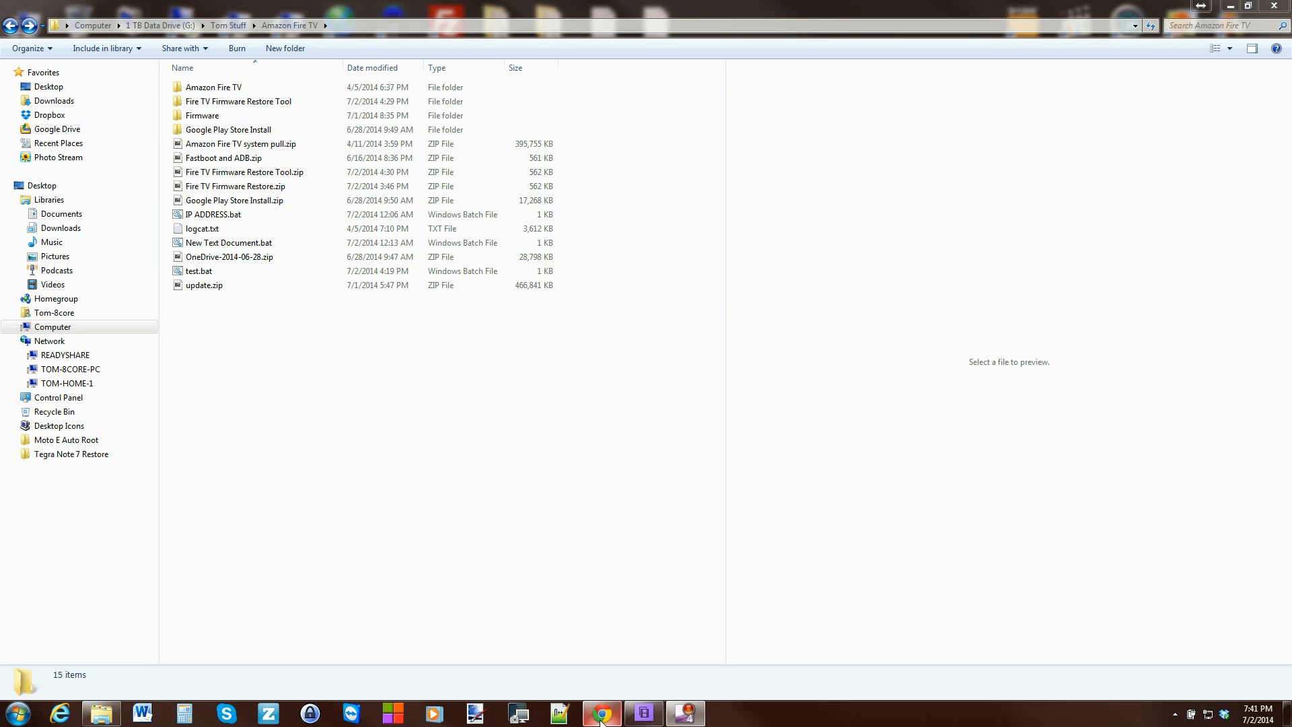
# Switch to the rootjunkysdl.com tab in Chrome from the taskbar
pyautogui.click(601, 712)
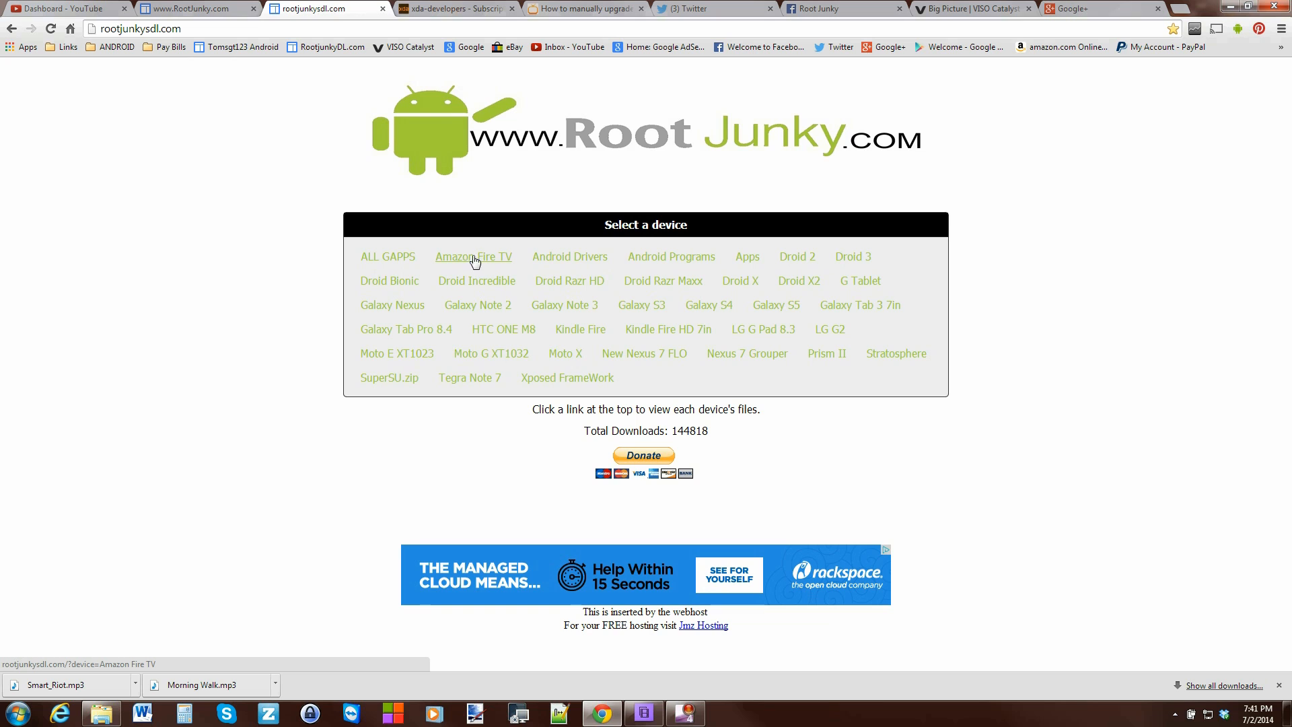
# Open Amazon Fire TV > Firmware and download 'Fire TV Firmware Restore Tool.zip'
pyautogui.click(471, 256)
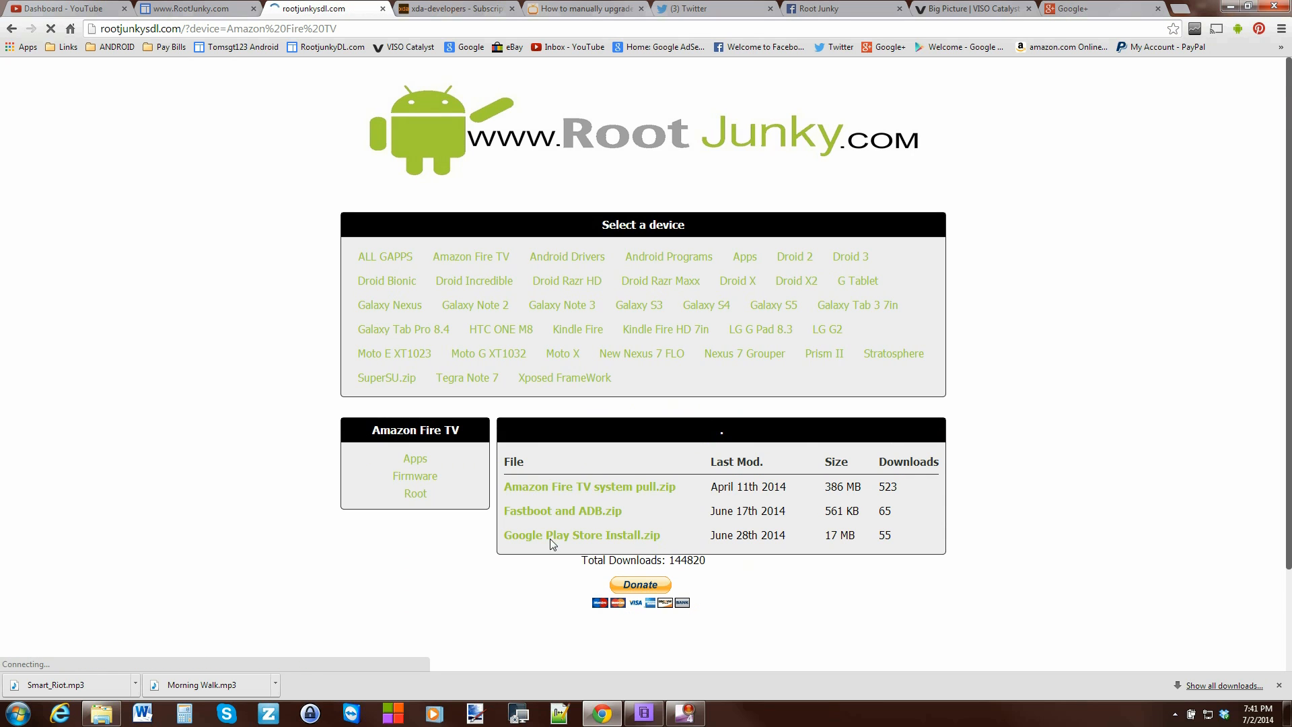
pyautogui.click(415, 475)
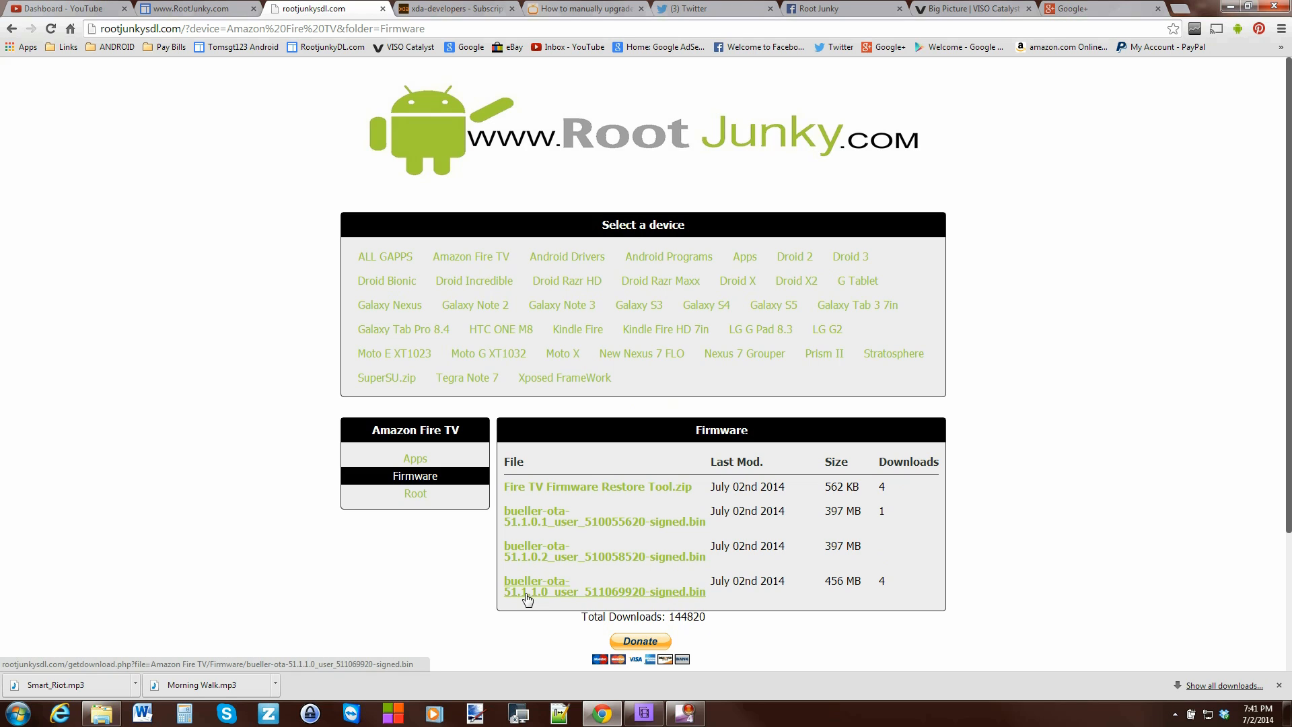
pyautogui.moveTo(659, 597)
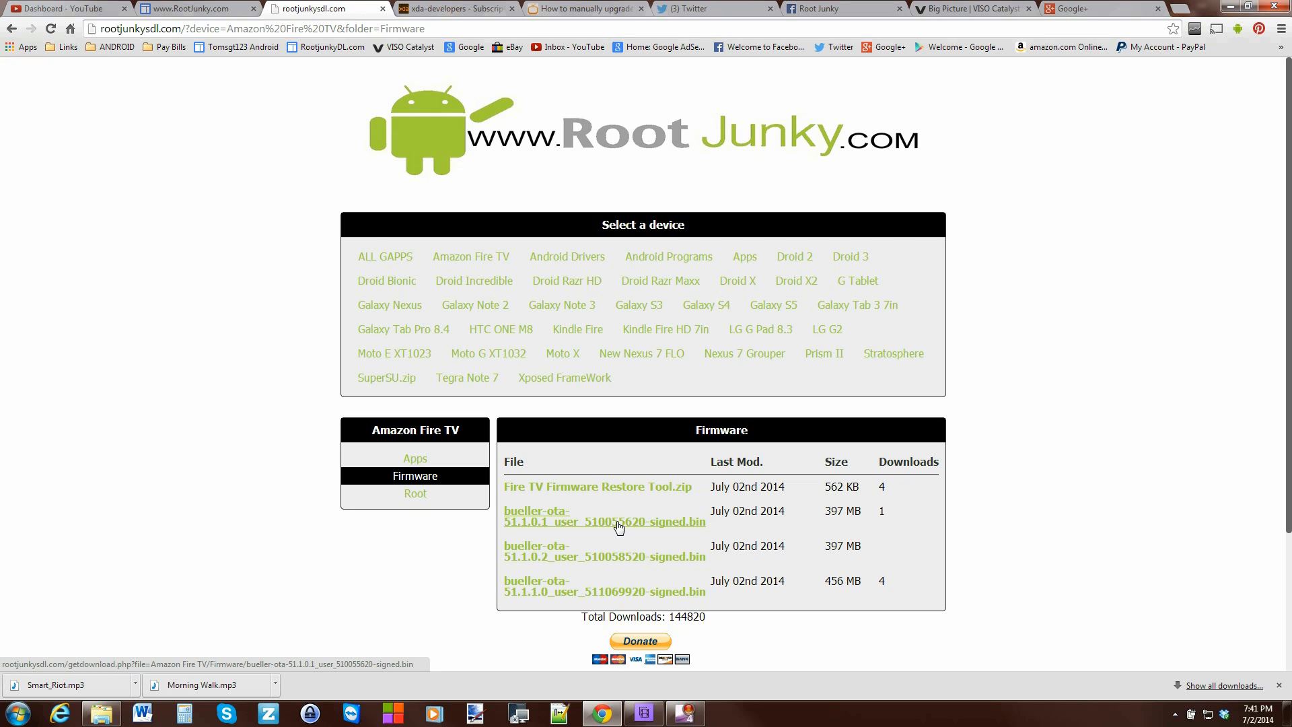
pyautogui.moveTo(561, 524)
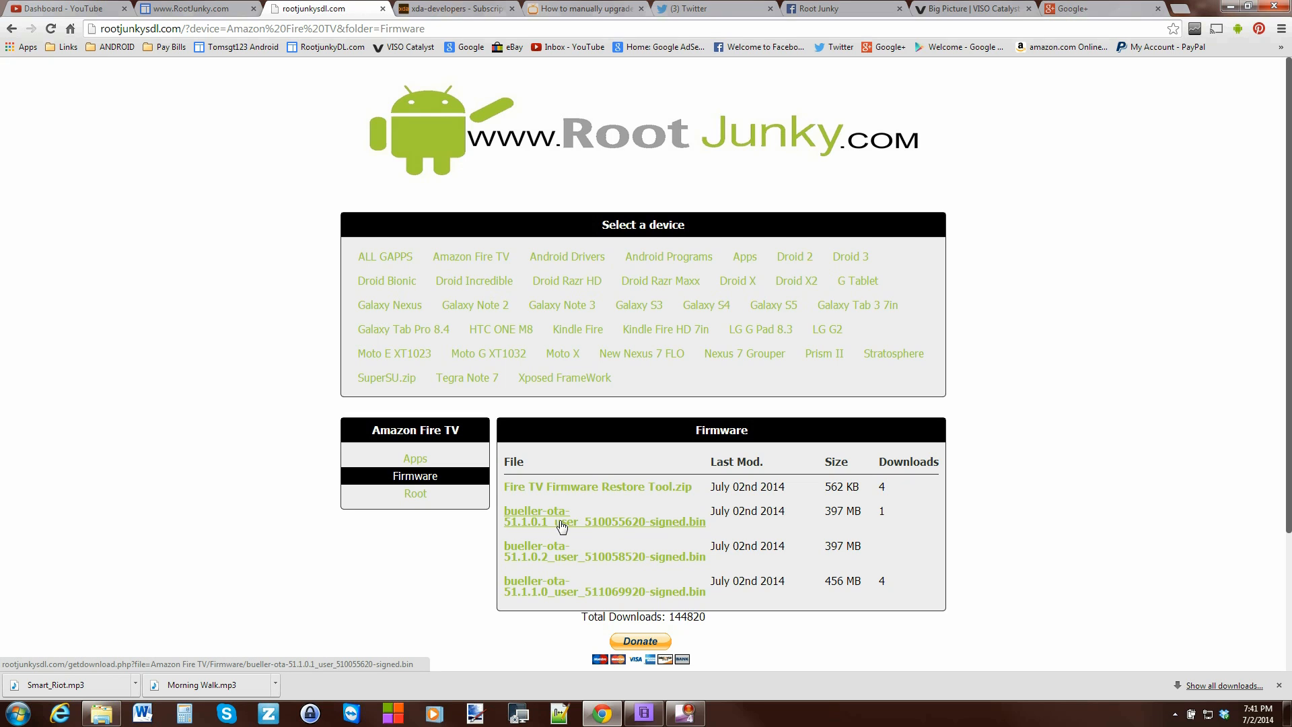
pyautogui.moveTo(565, 378)
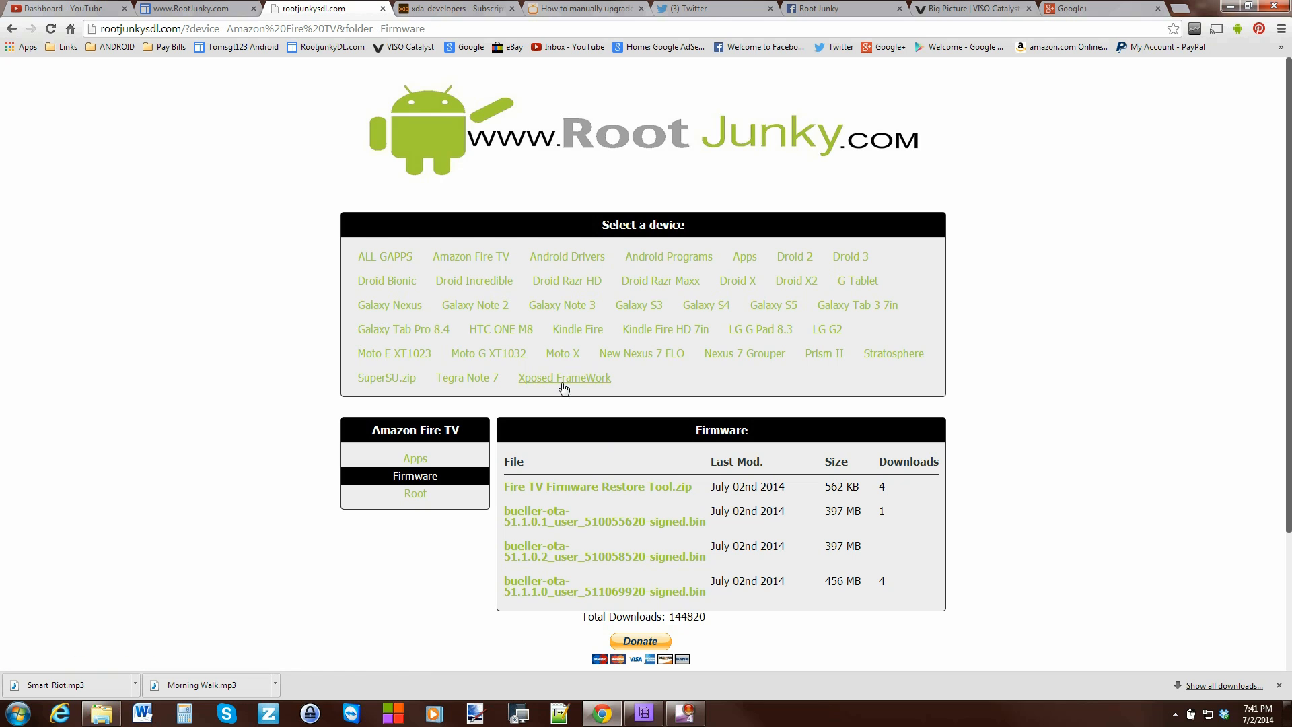
pyautogui.click(598, 485)
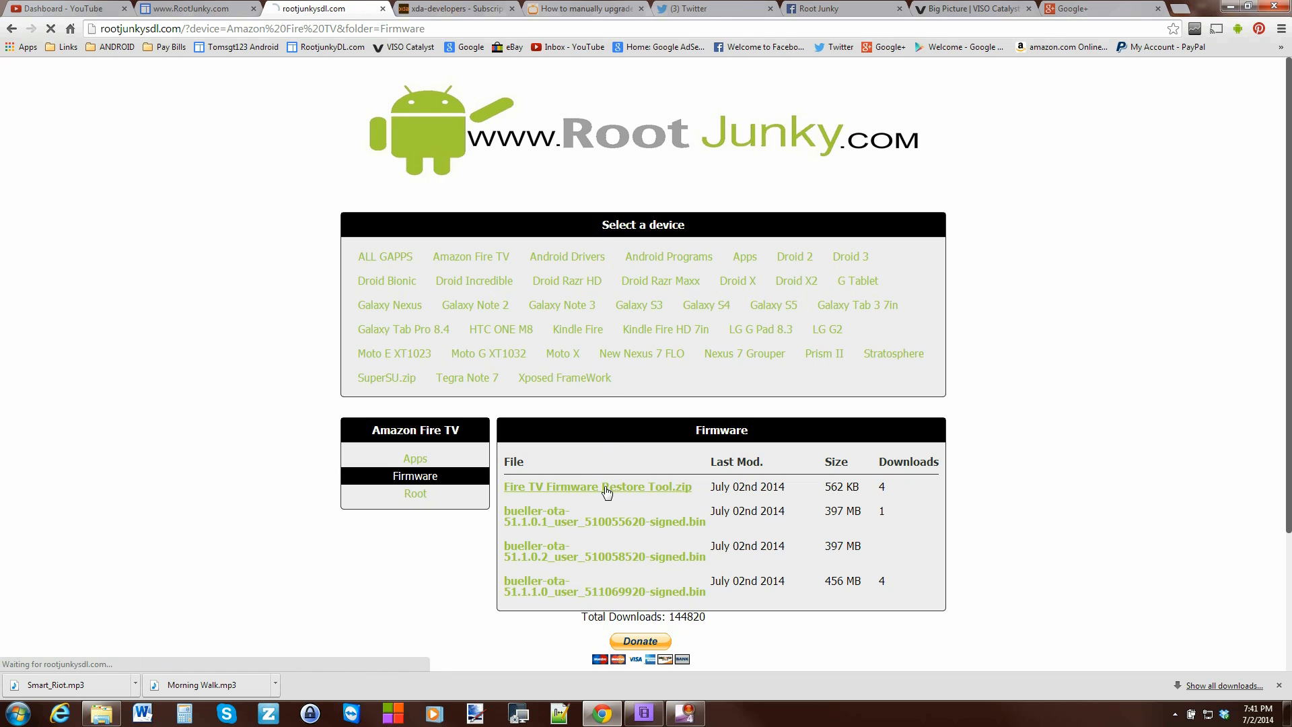
pyautogui.click(597, 485)
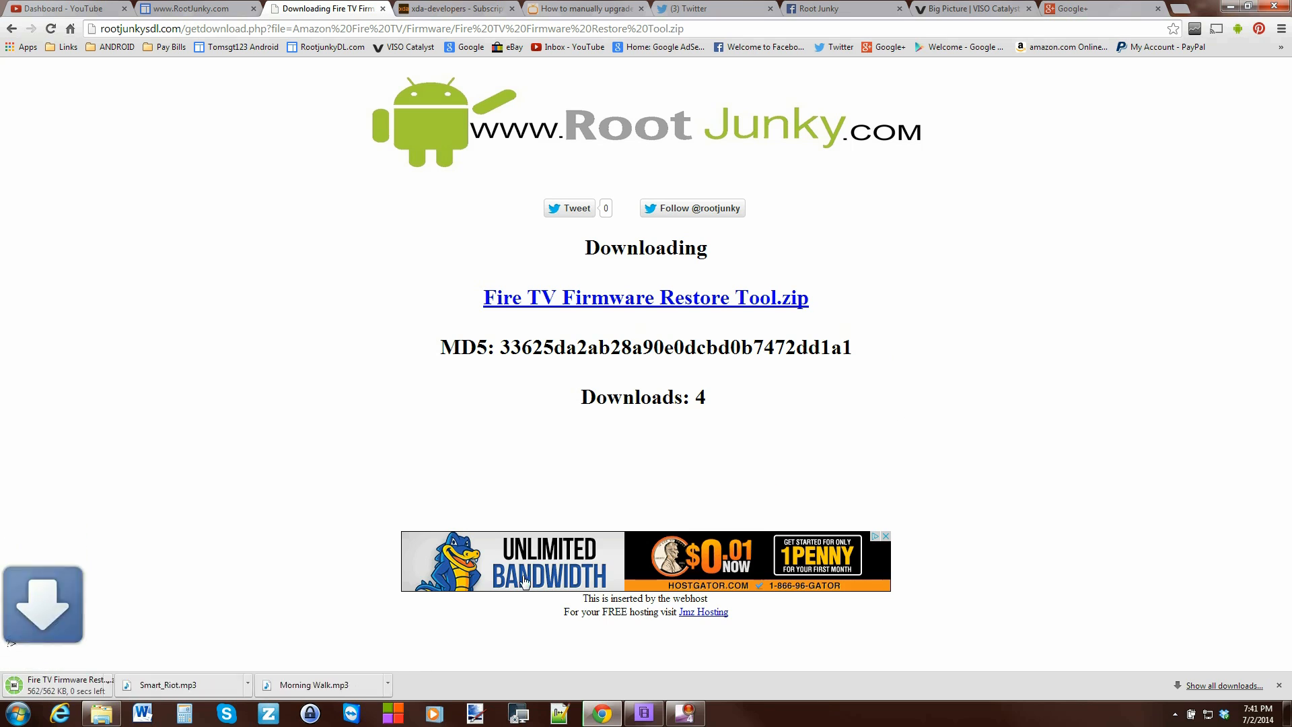
pyautogui.moveTo(65, 690)
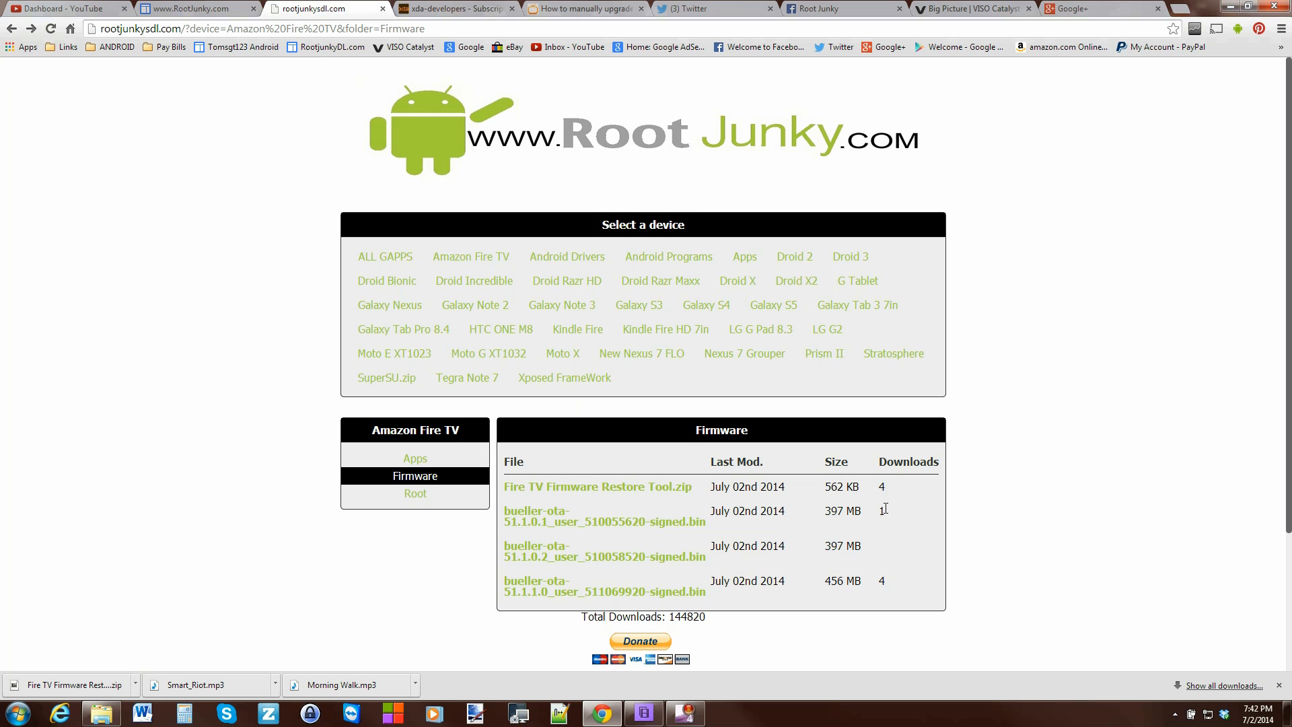
pyautogui.moveTo(533, 496)
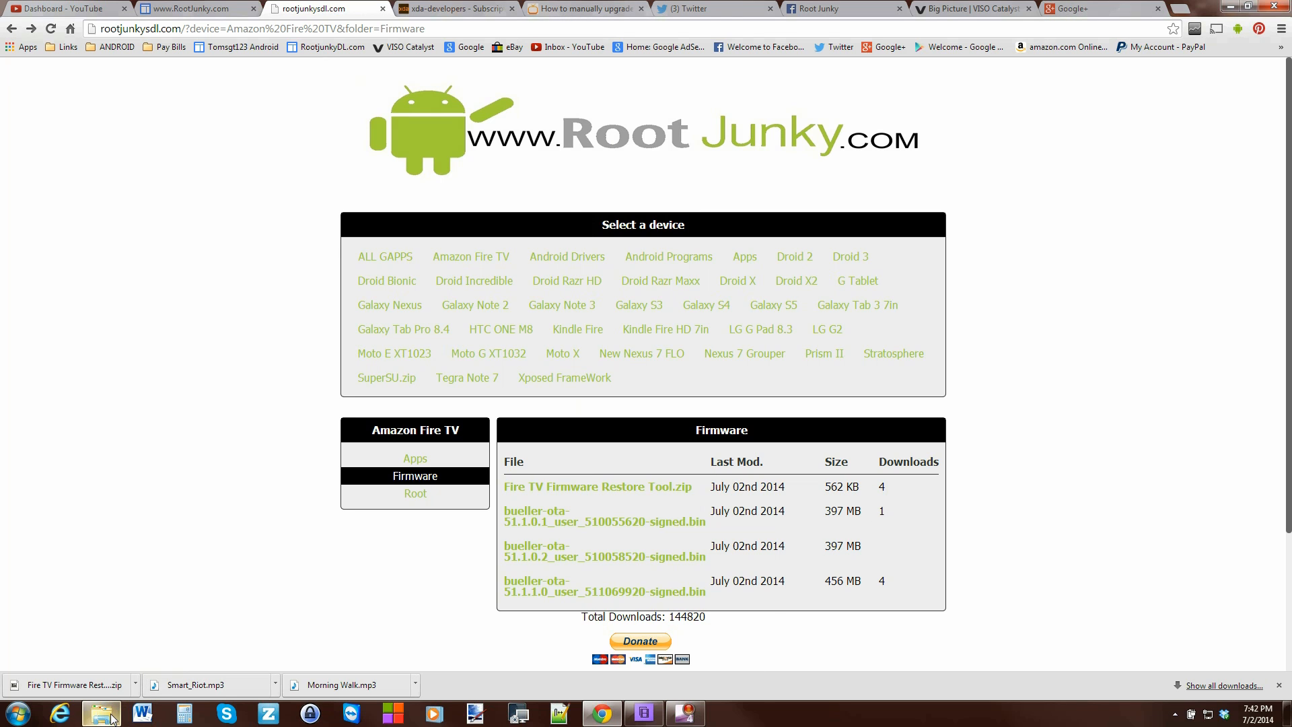
# Bring File Explorer forward and browse the Fire TV Firmware Restore Tool and Amazon Fire TV folders
pyautogui.click(100, 714)
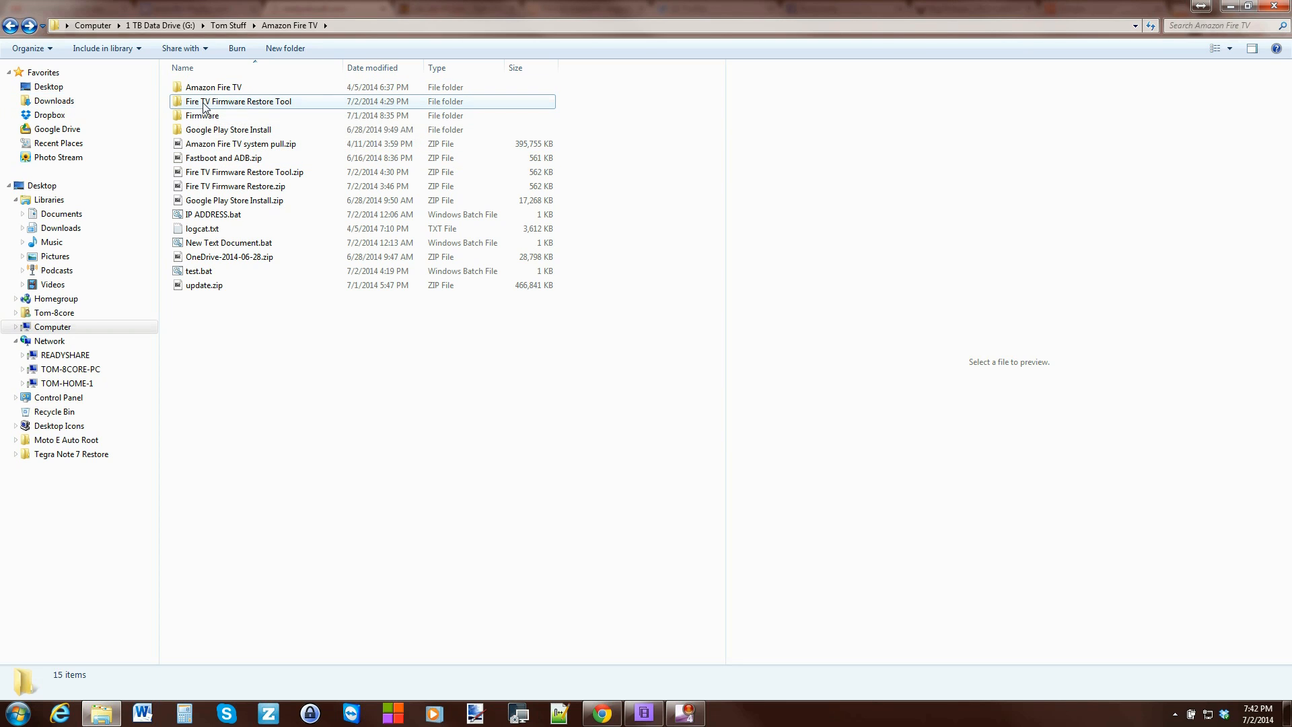
pyautogui.moveTo(251, 104)
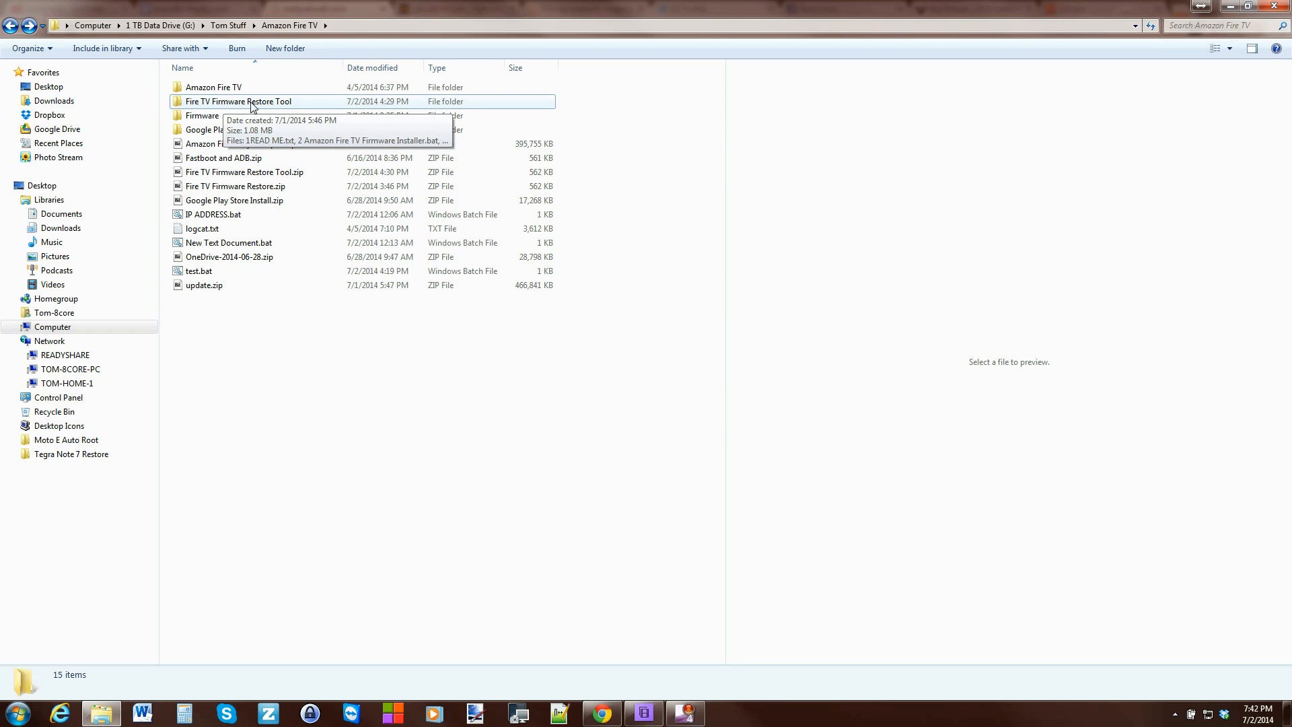
pyautogui.doubleClick(238, 100)
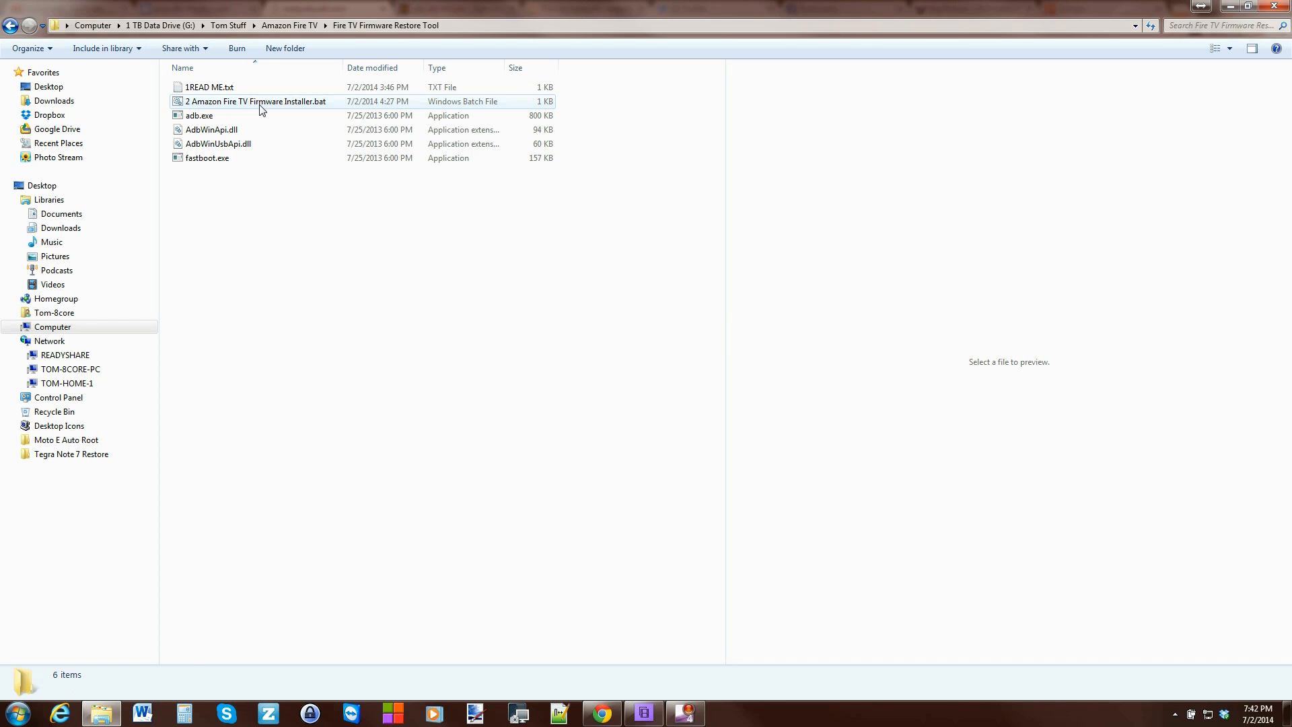
pyautogui.click(206, 157)
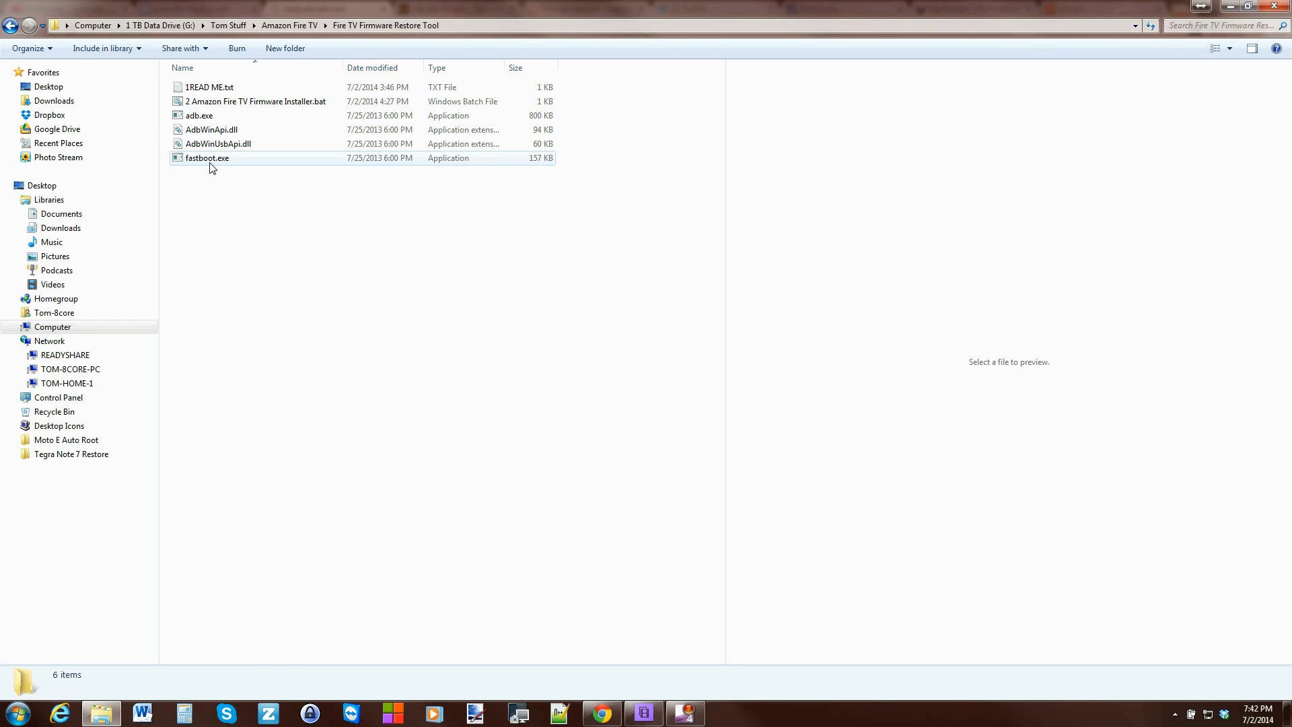
pyautogui.click(208, 86)
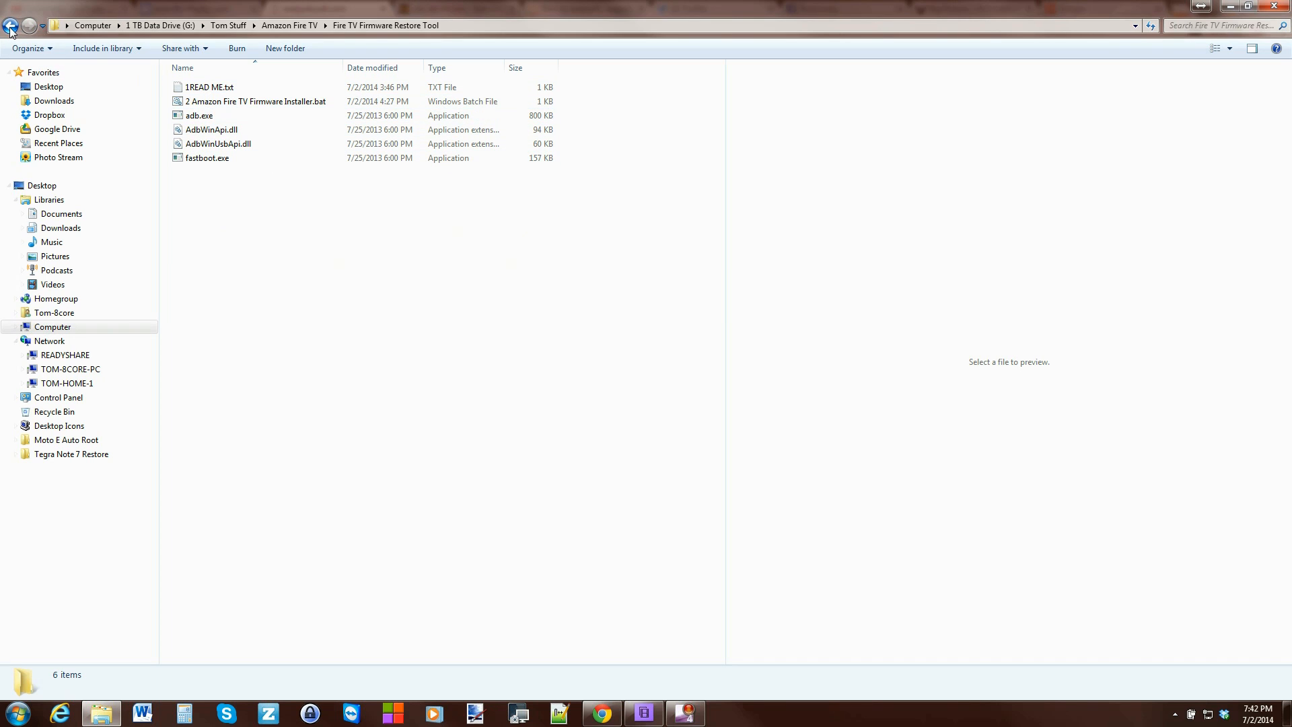
pyautogui.click(208, 87)
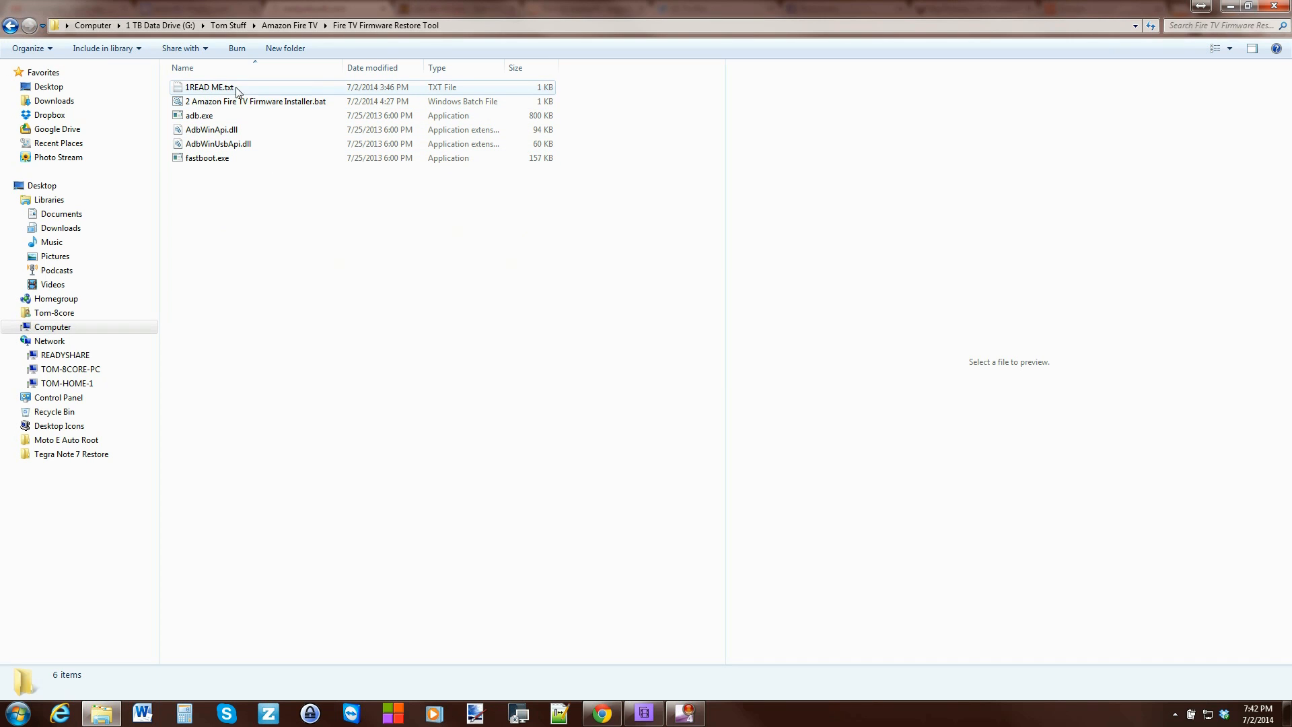
# Cut the bueller-ota-51.1.0.1 firmware .bin and paste it into the Restore Tool folder
pyautogui.click(255, 102)
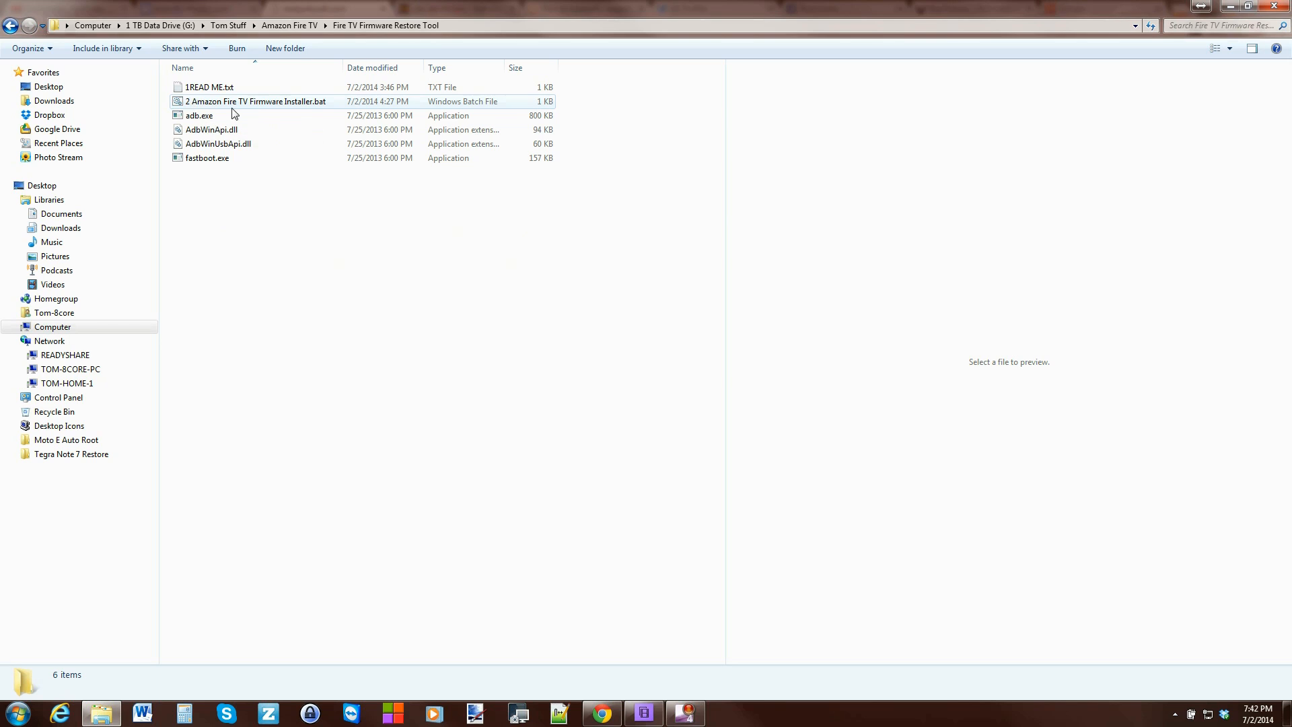
pyautogui.moveTo(233, 115)
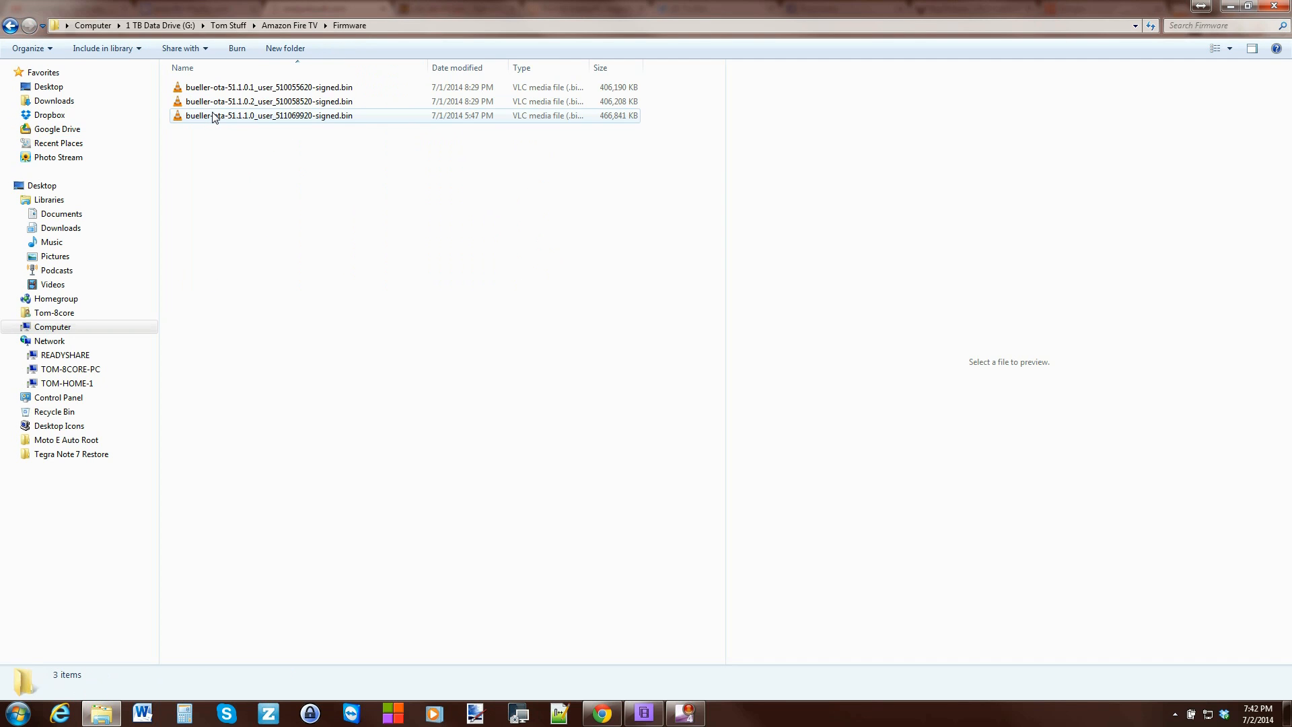
pyautogui.moveTo(247, 129)
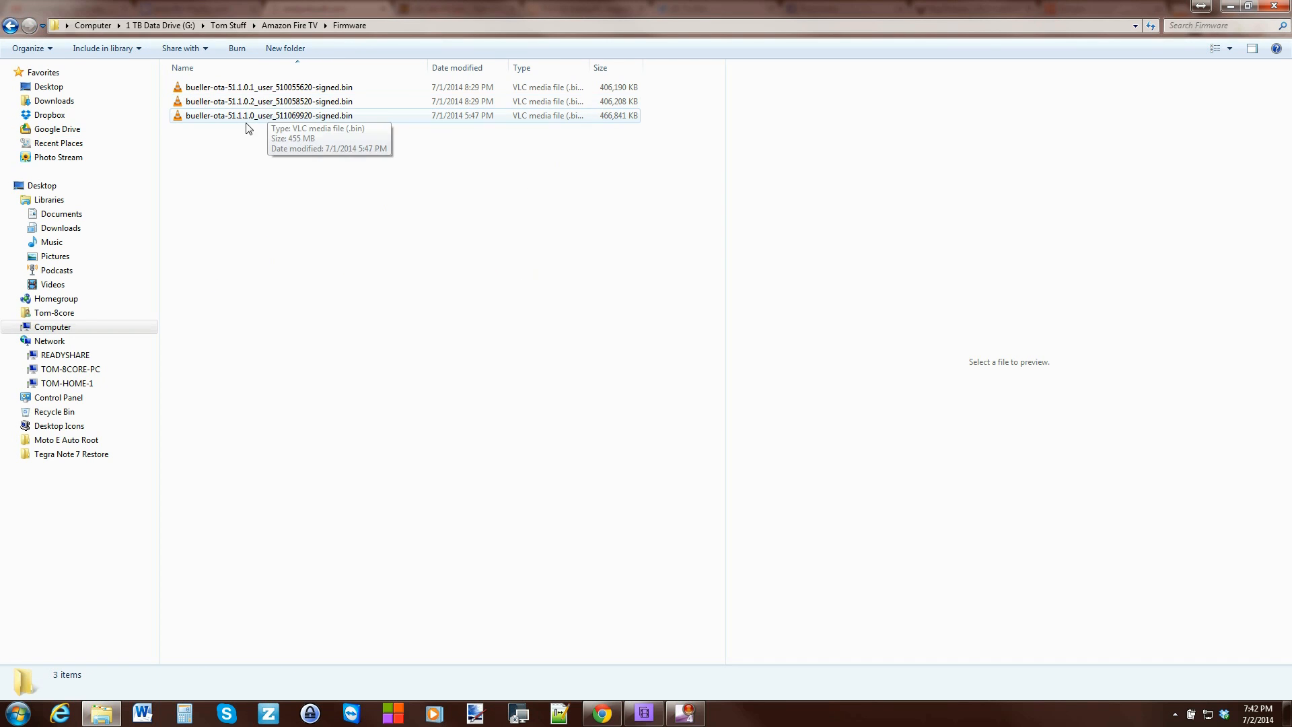
pyautogui.click(268, 87)
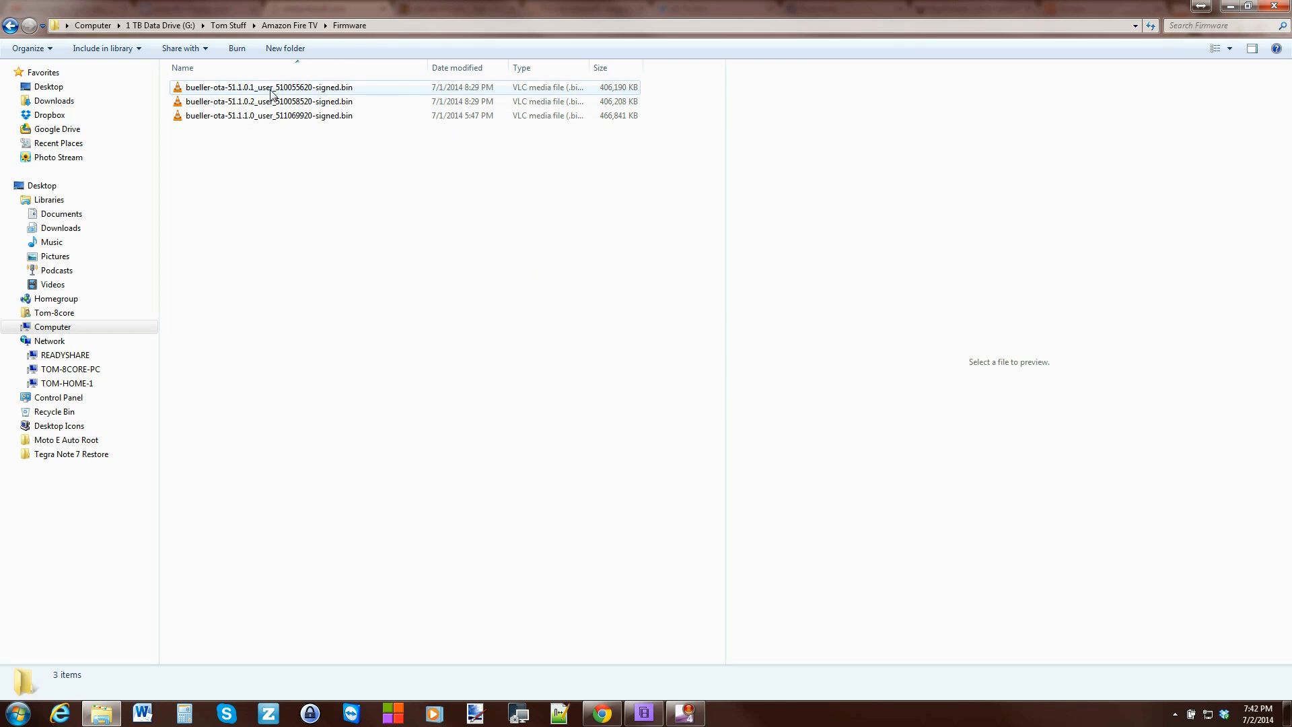
pyautogui.click(269, 87)
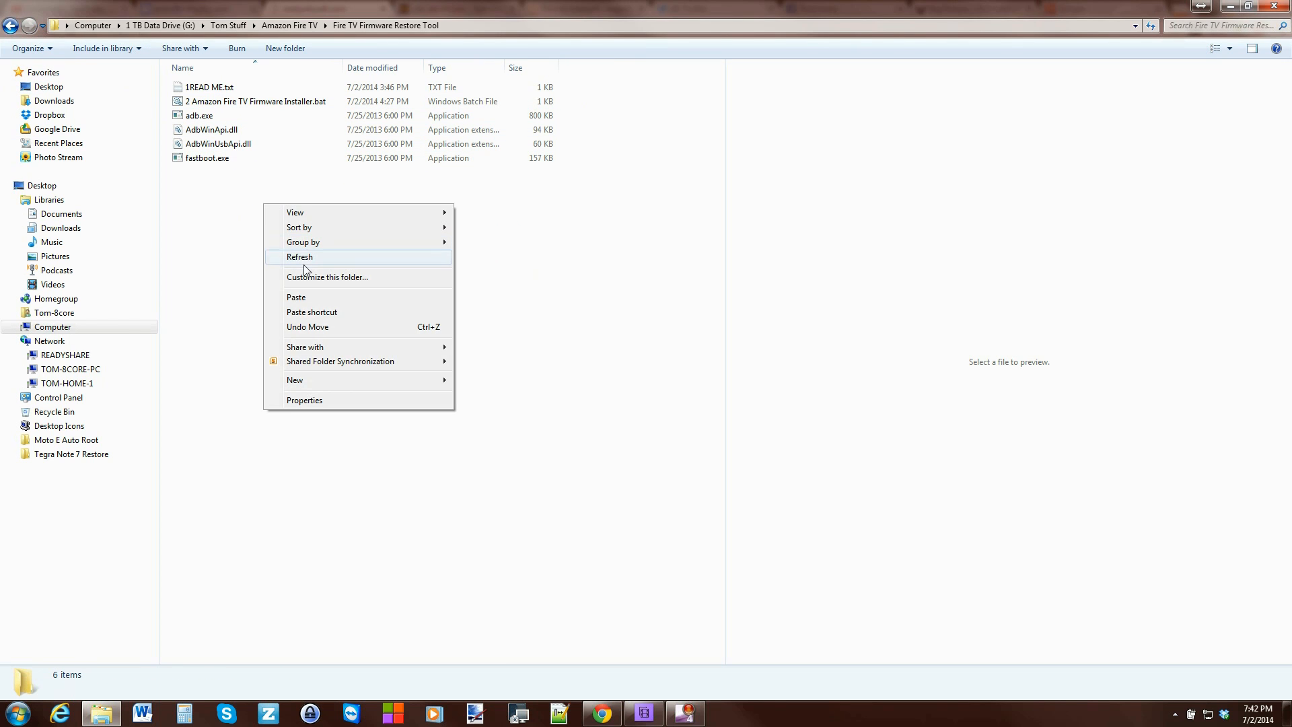
pyautogui.click(299, 257)
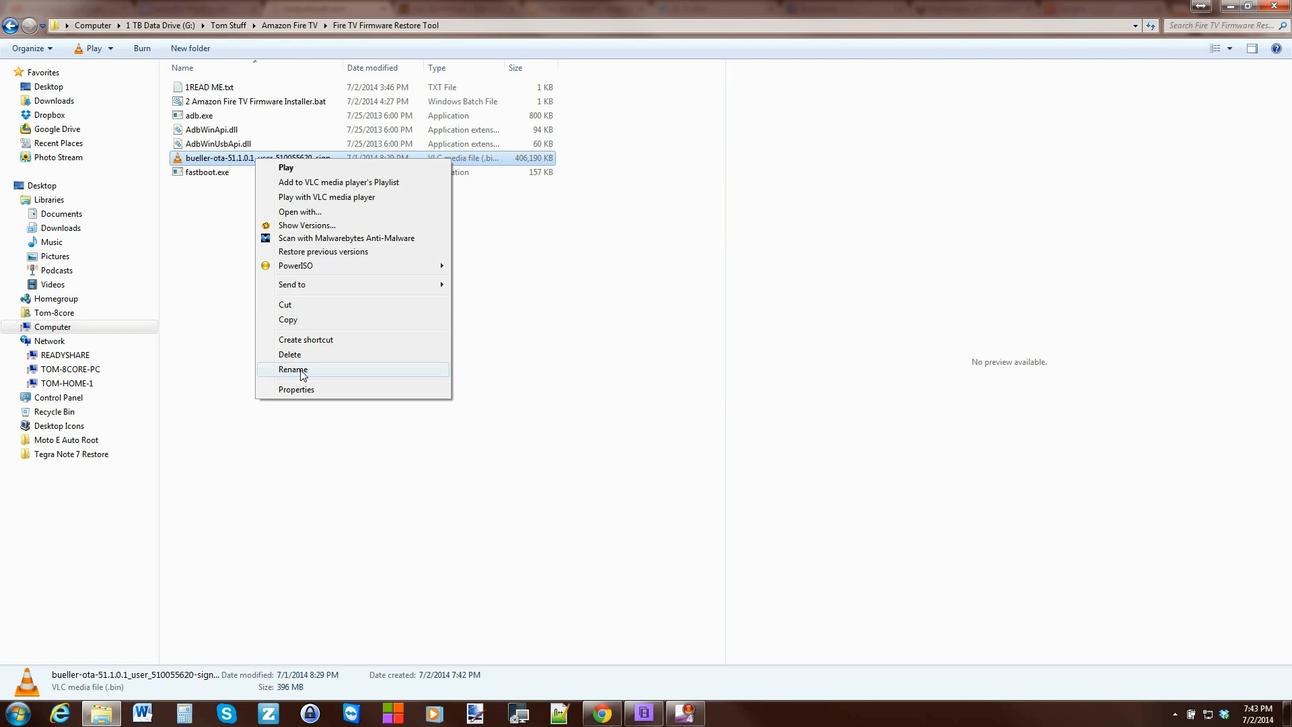
# Rename the moved firmware file to update.zip, accept the extension change, and minimize Explorer
pyautogui.click(293, 369)
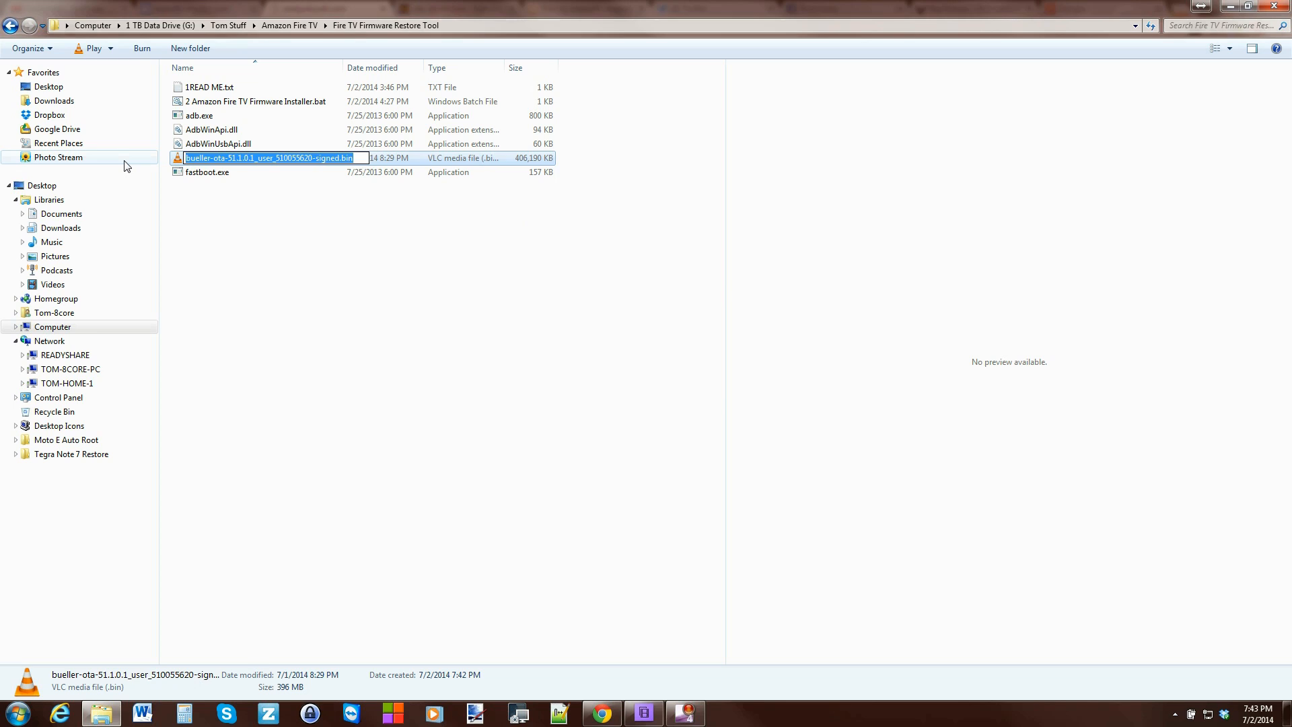
pyautogui.write('update')
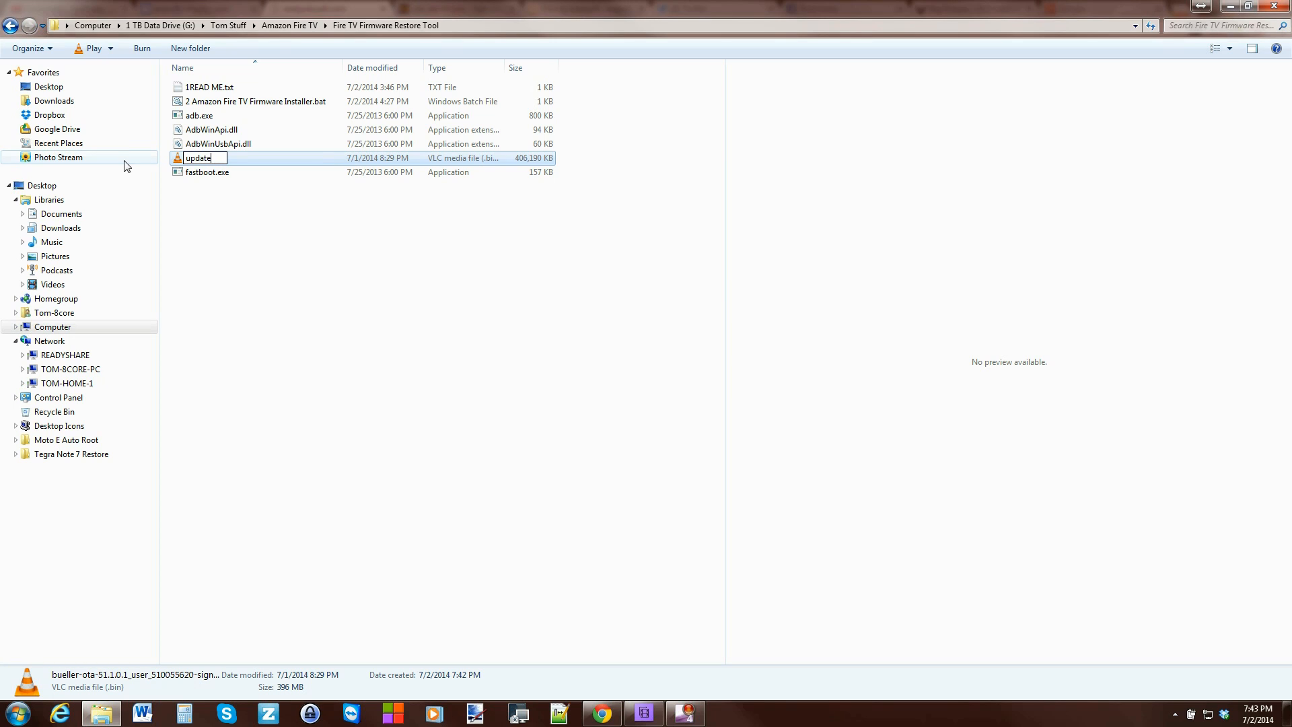
pyautogui.write('.zip')
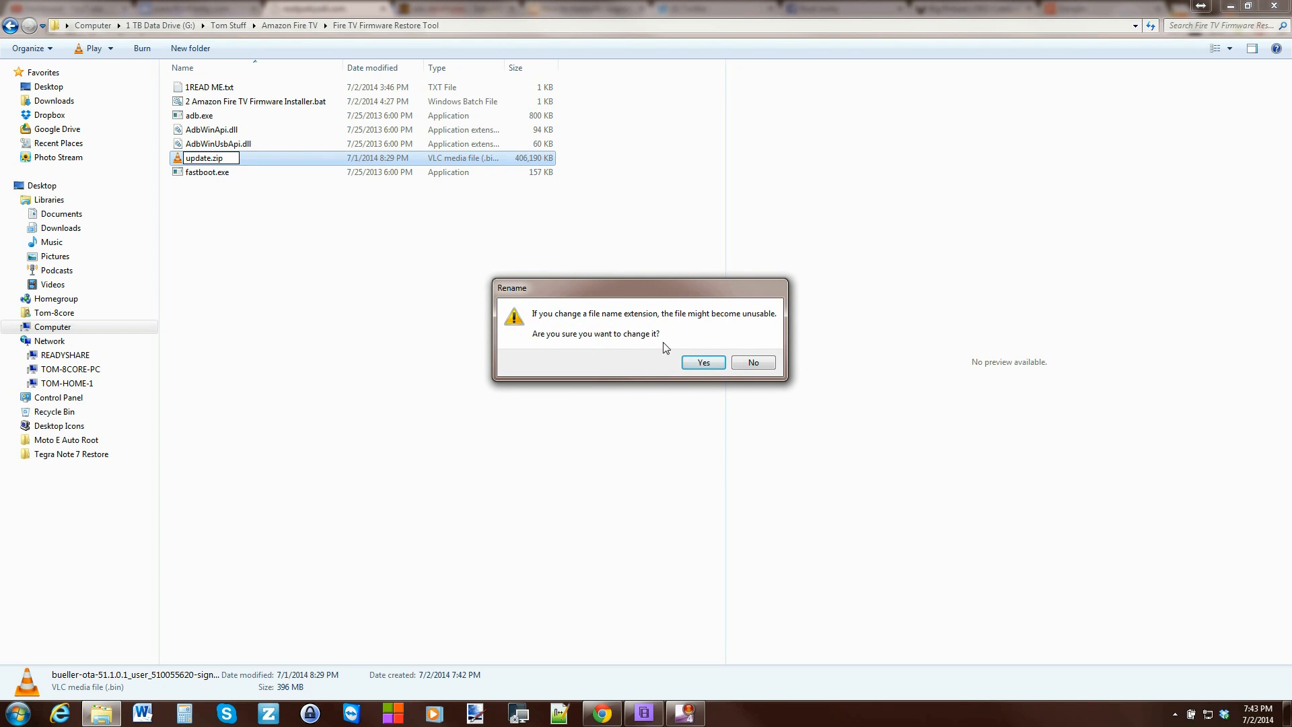
pyautogui.click(701, 362)
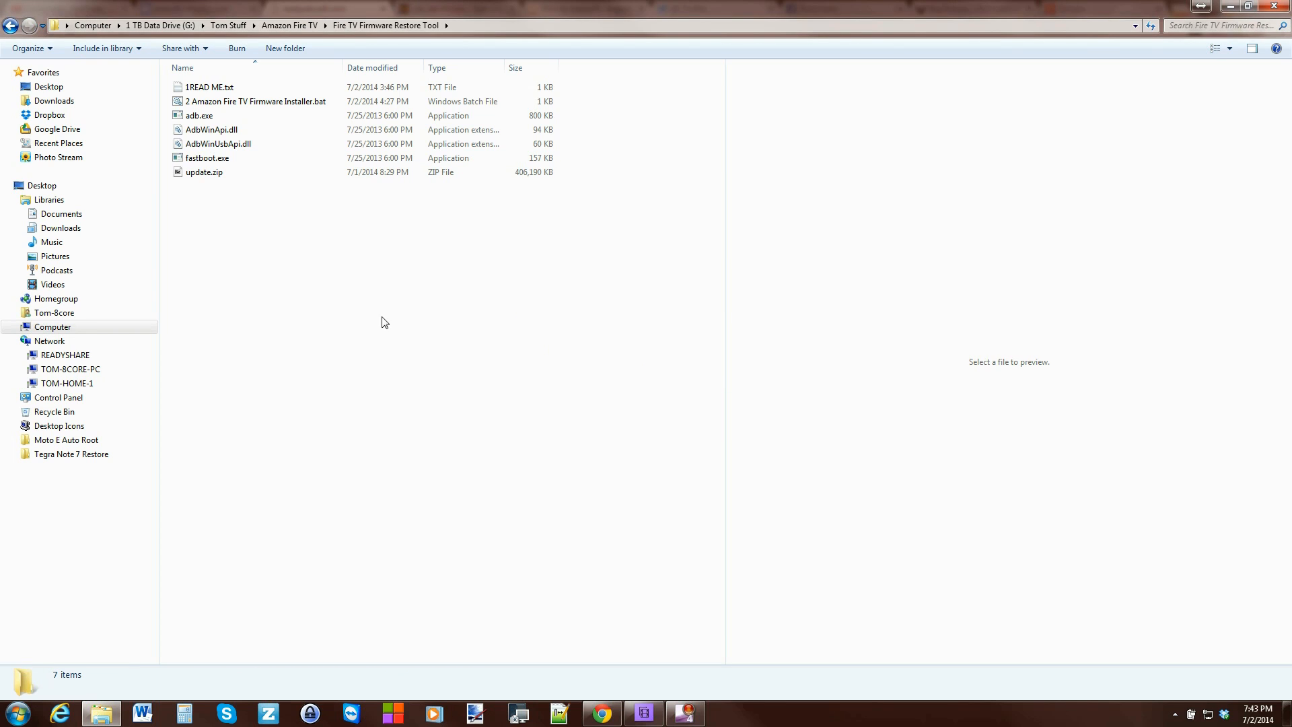
pyautogui.click(203, 173)
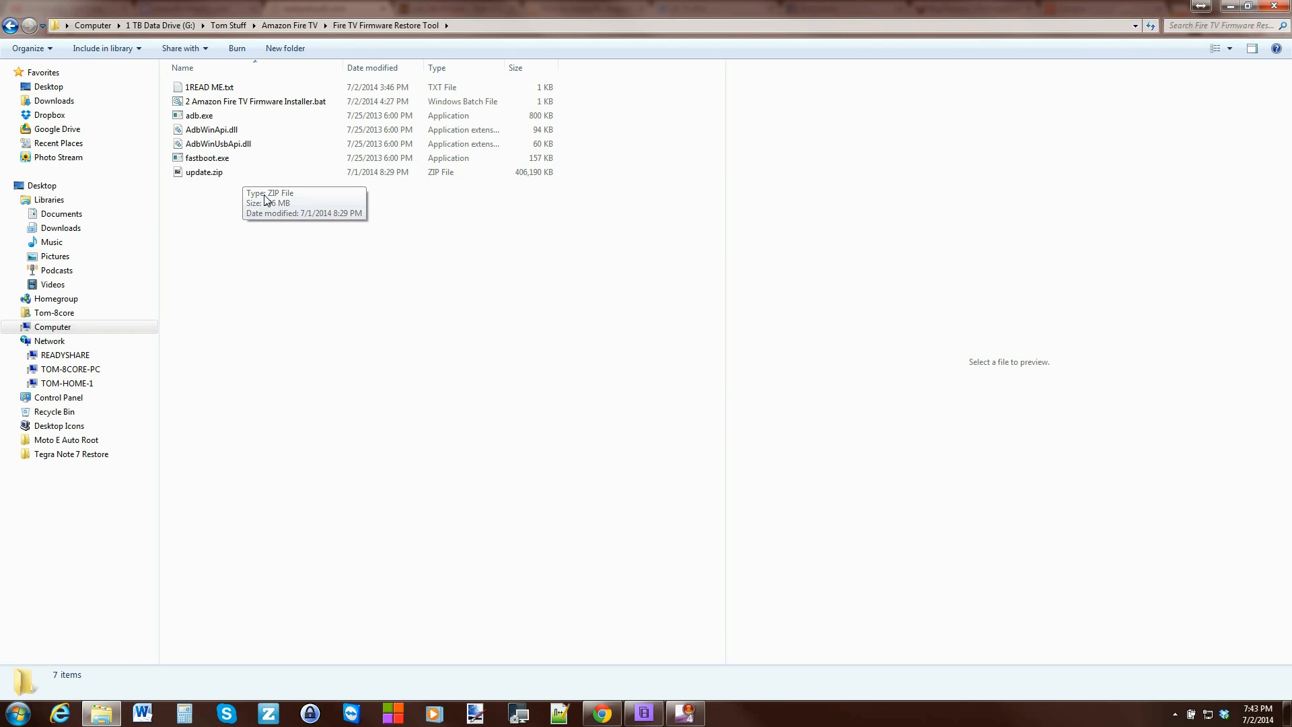
pyautogui.moveTo(256, 191)
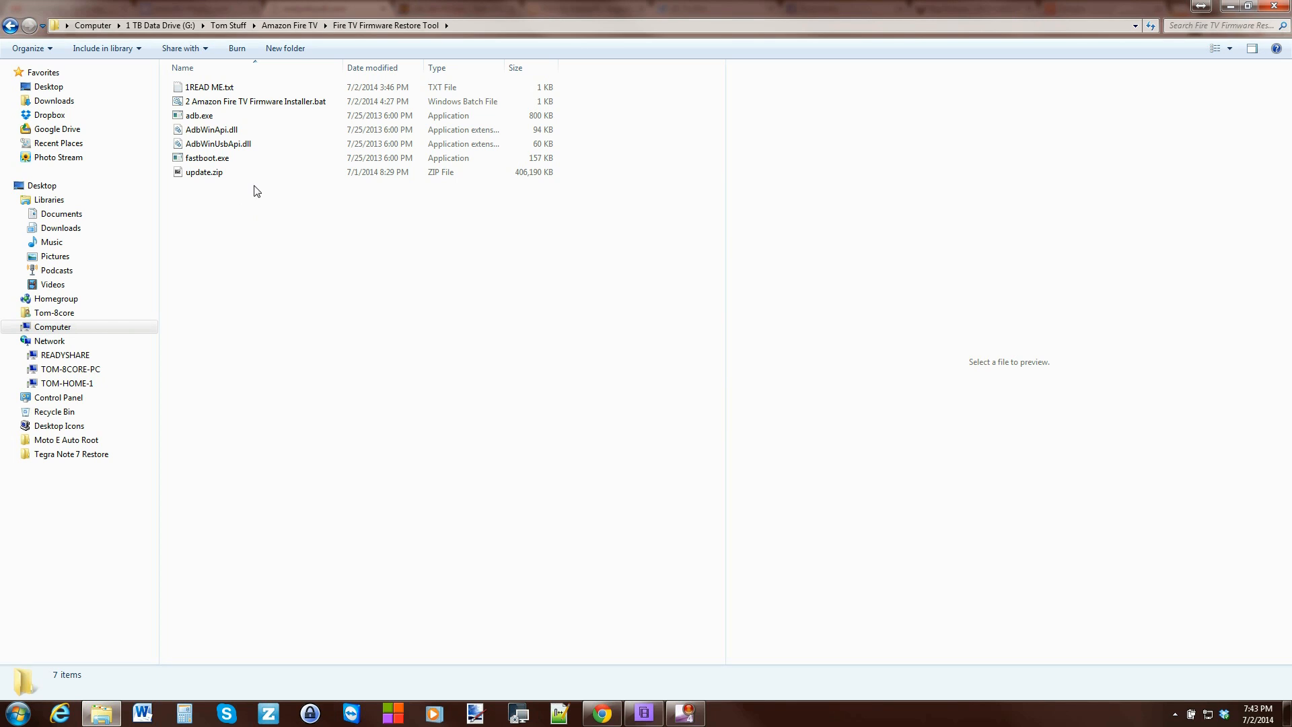
pyautogui.moveTo(291, 212)
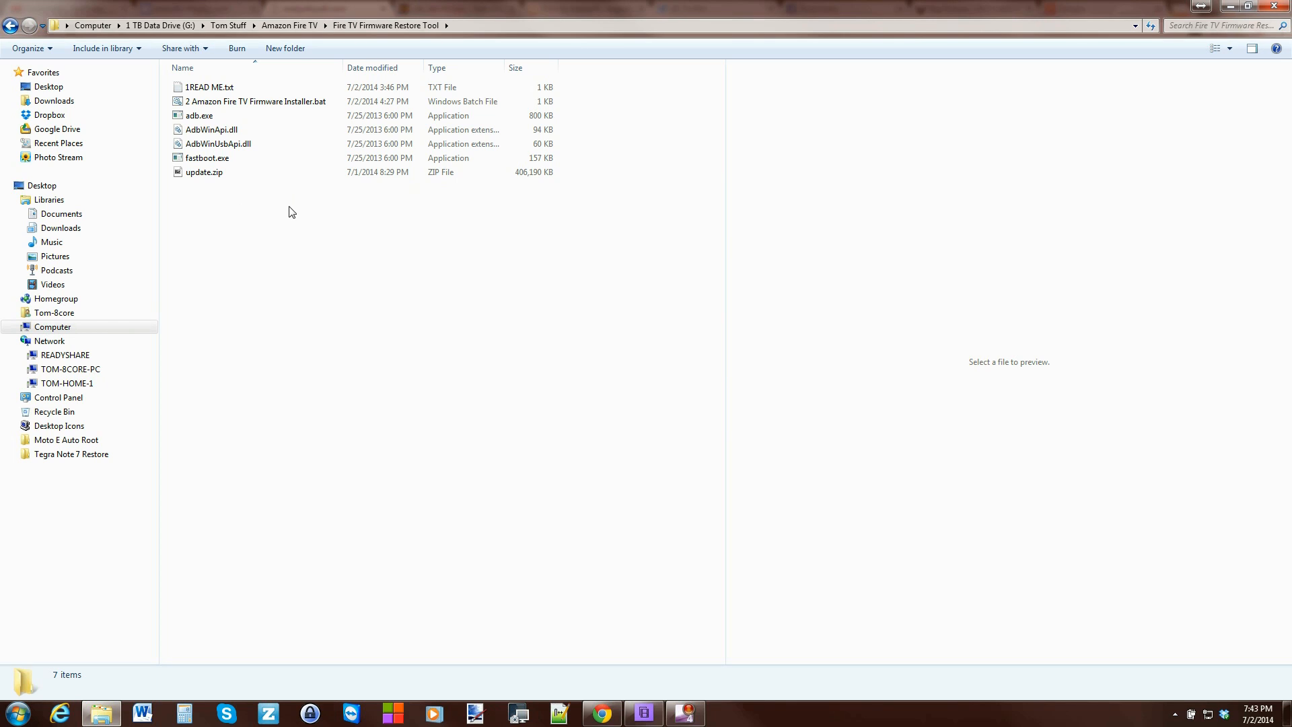
pyautogui.moveTo(259, 253)
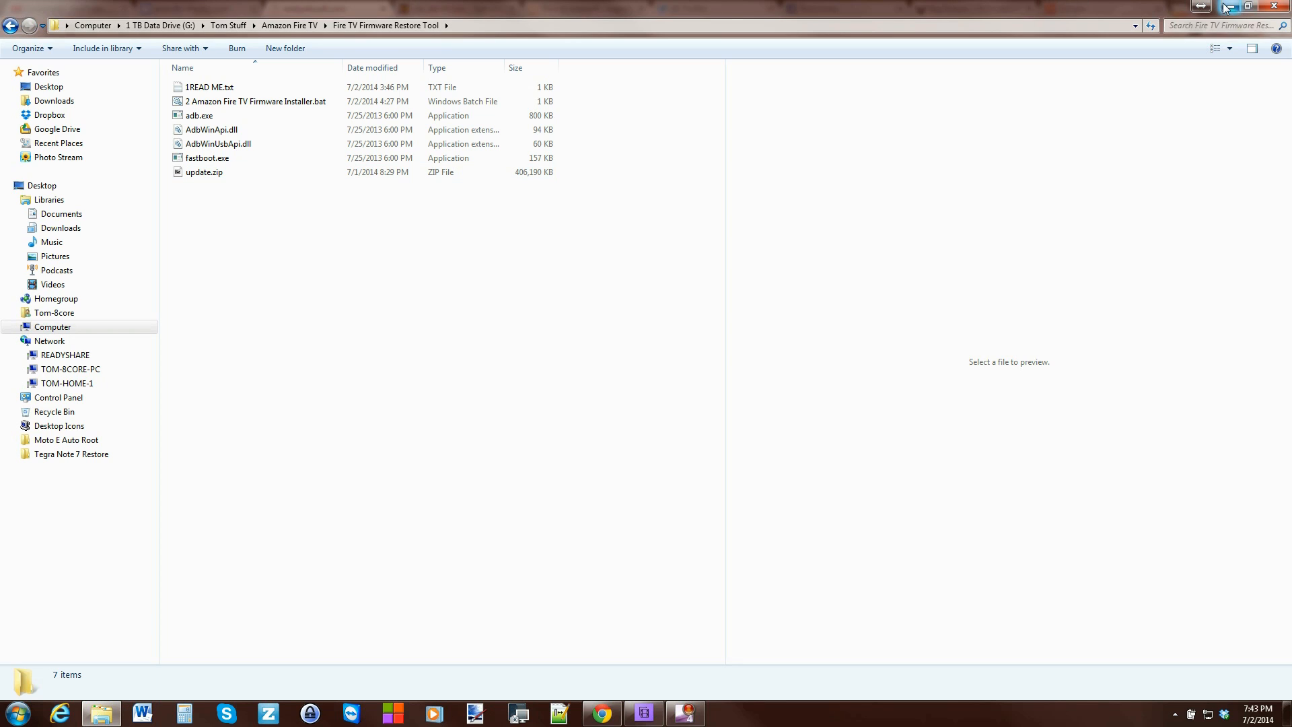
pyautogui.click(203, 172)
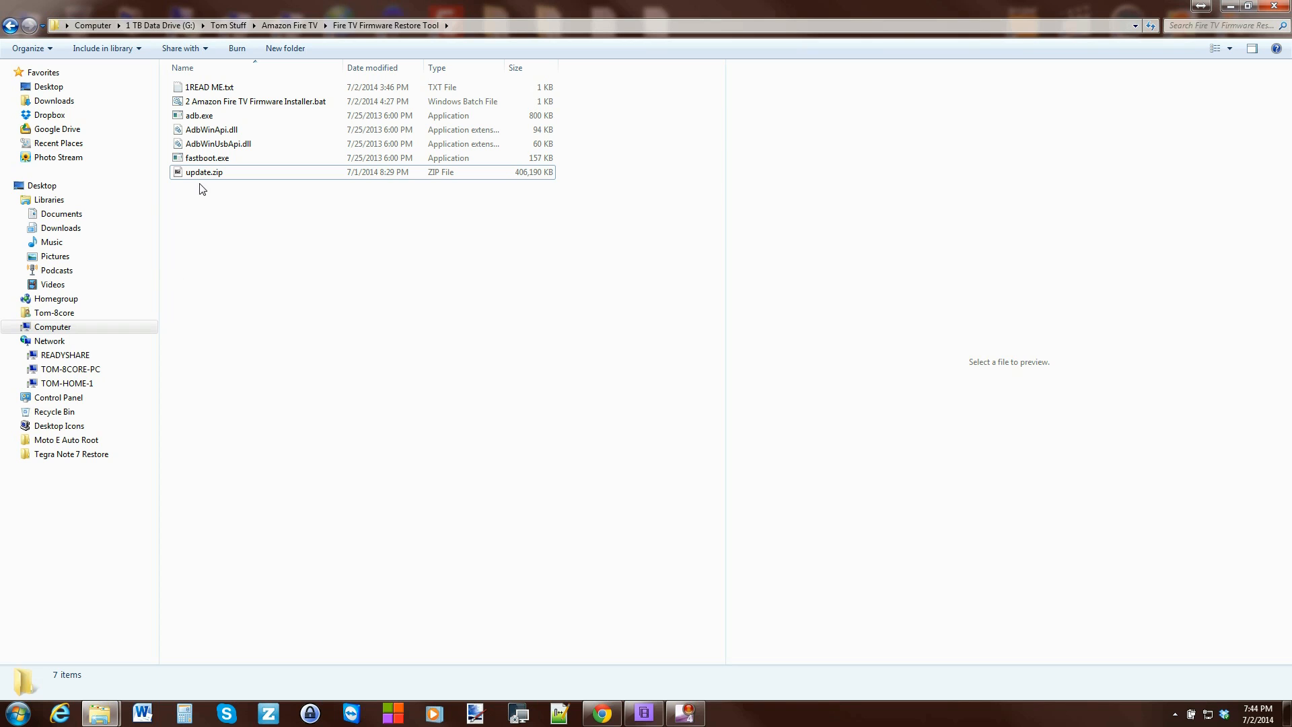
pyautogui.moveTo(255, 101)
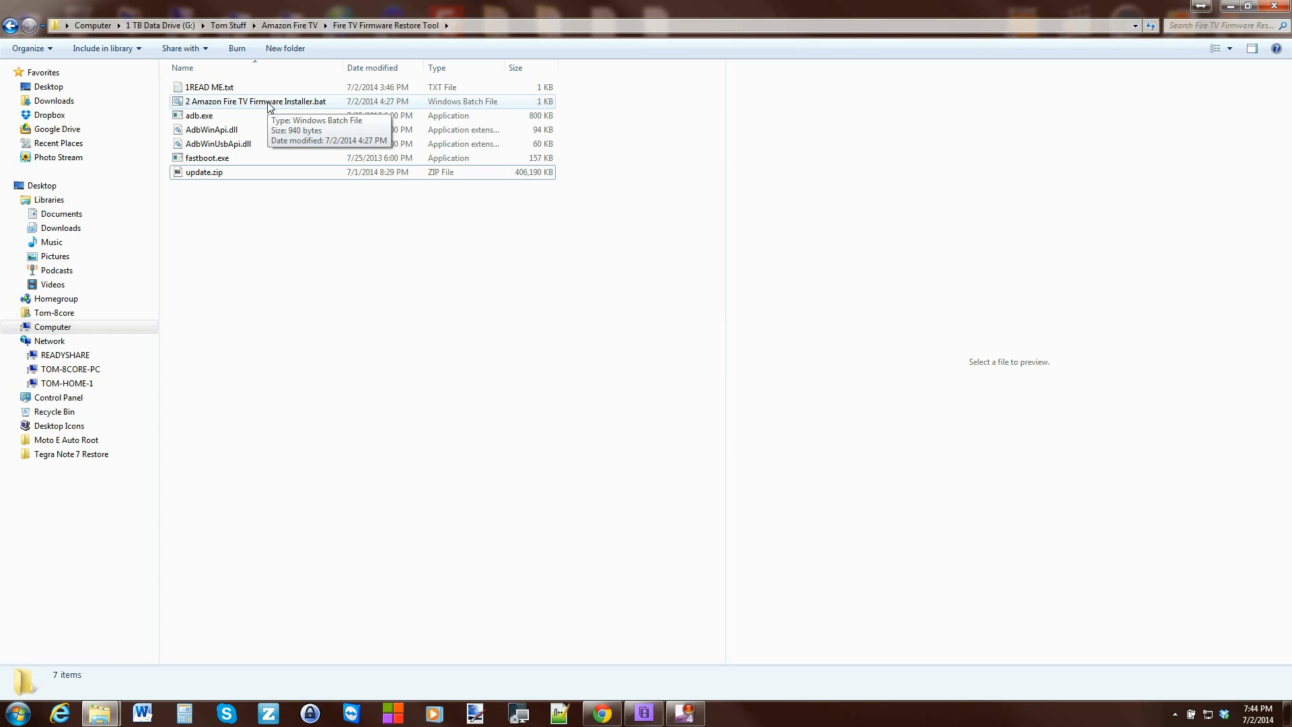
pyautogui.moveTo(192, 107)
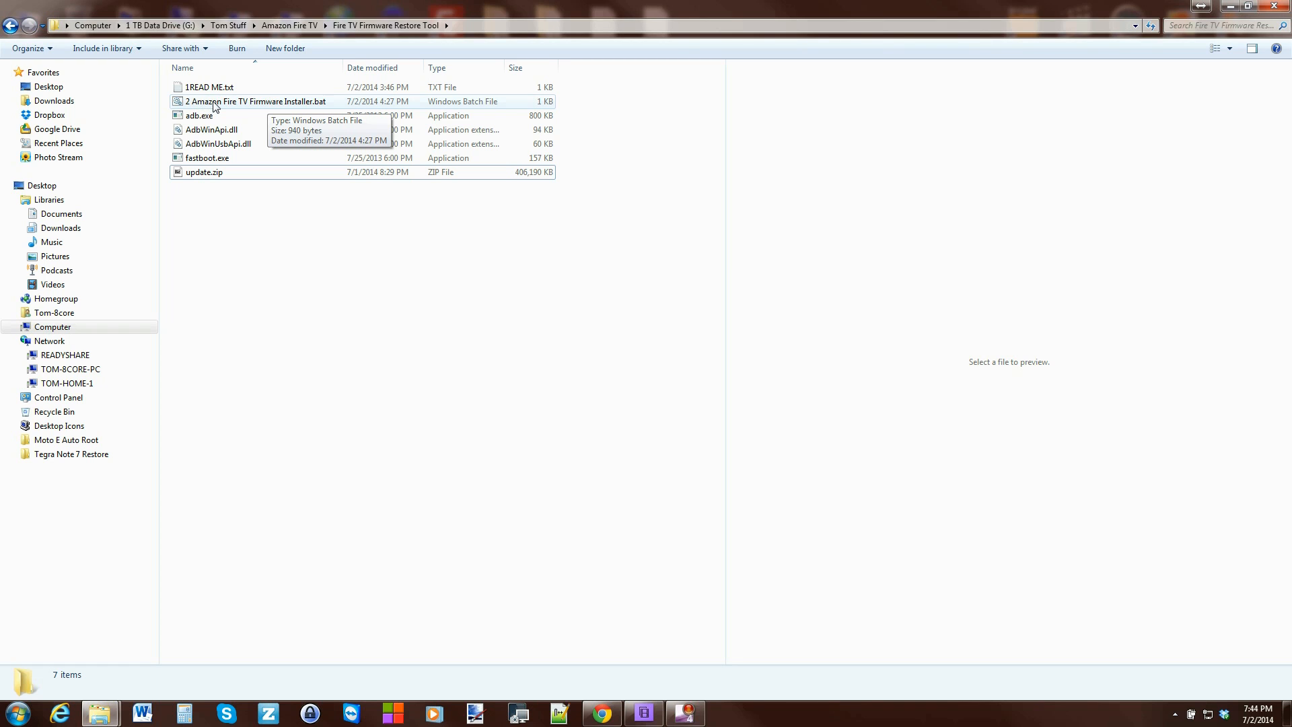
pyautogui.moveTo(294, 108)
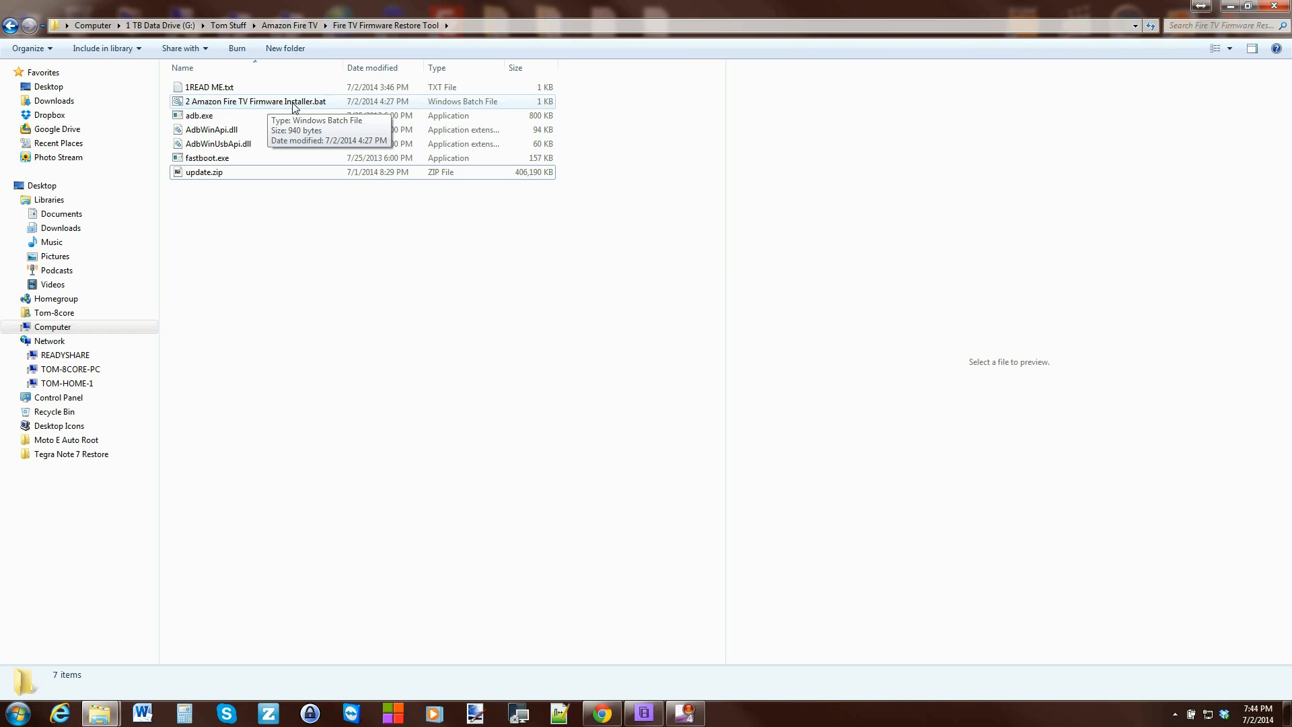
# Run '2 Amazon Fire TV Firmware Installer.bat', enter IP 172.16.0.2, and continue past the device check
pyautogui.doubleClick(255, 101)
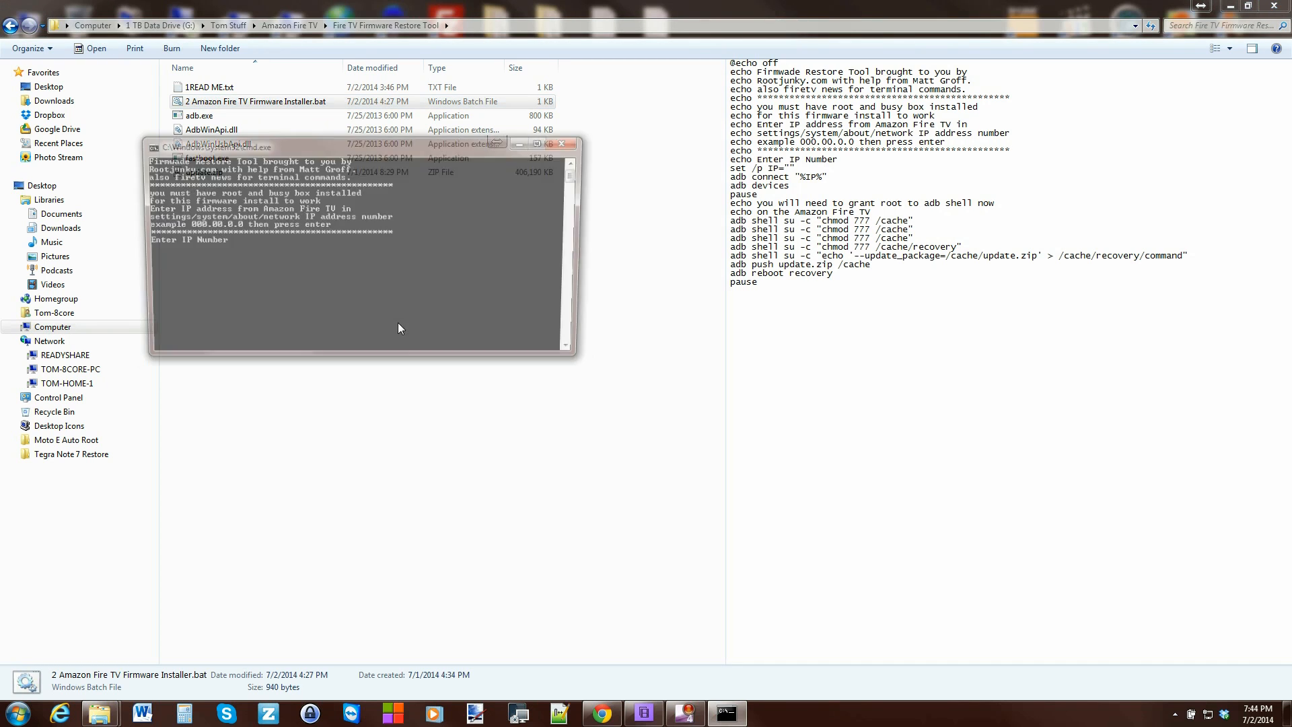
pyautogui.moveTo(359, 144); pyautogui.dragTo(259, 85)
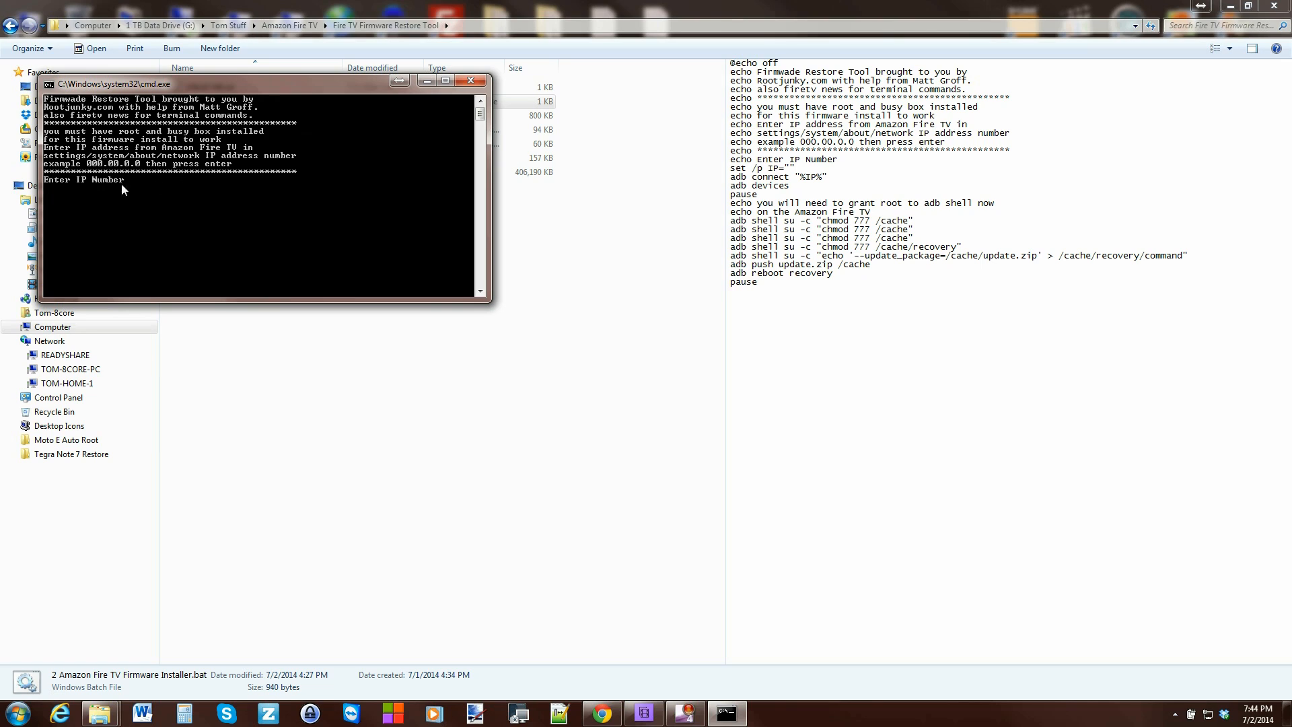
pyautogui.moveTo(76, 198)
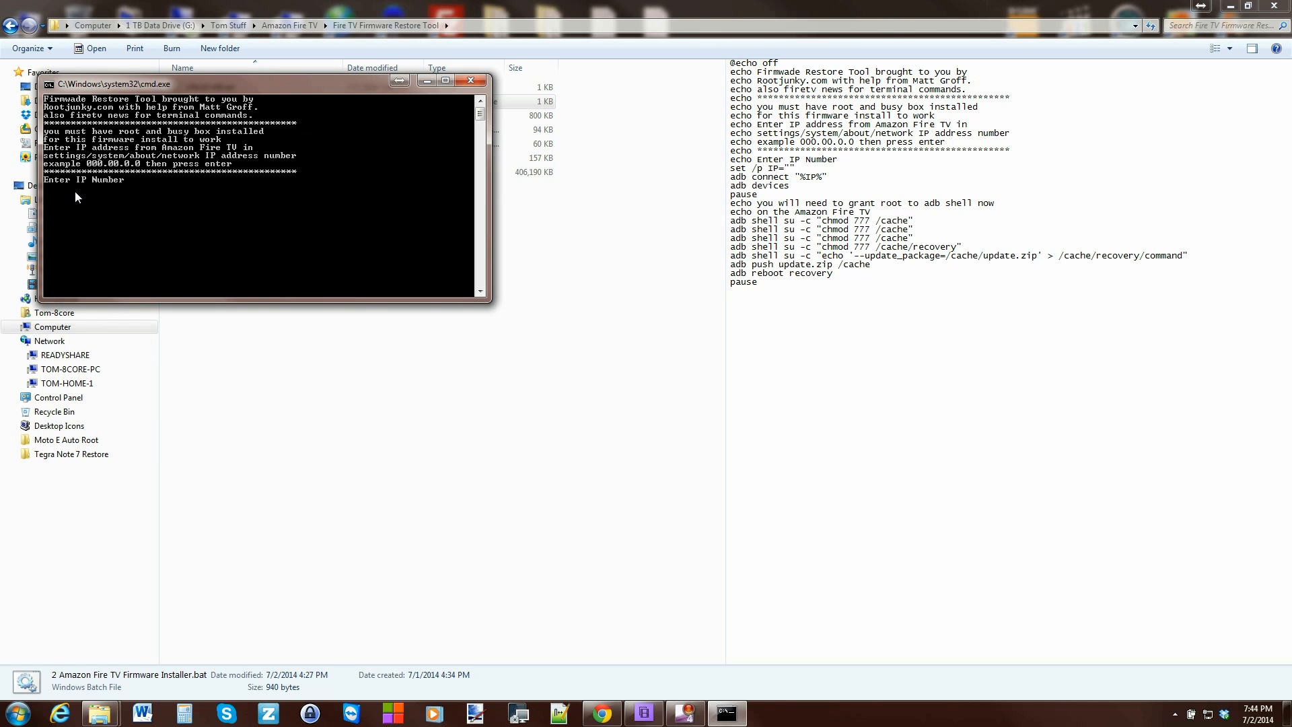
pyautogui.write('172.16.0.2')
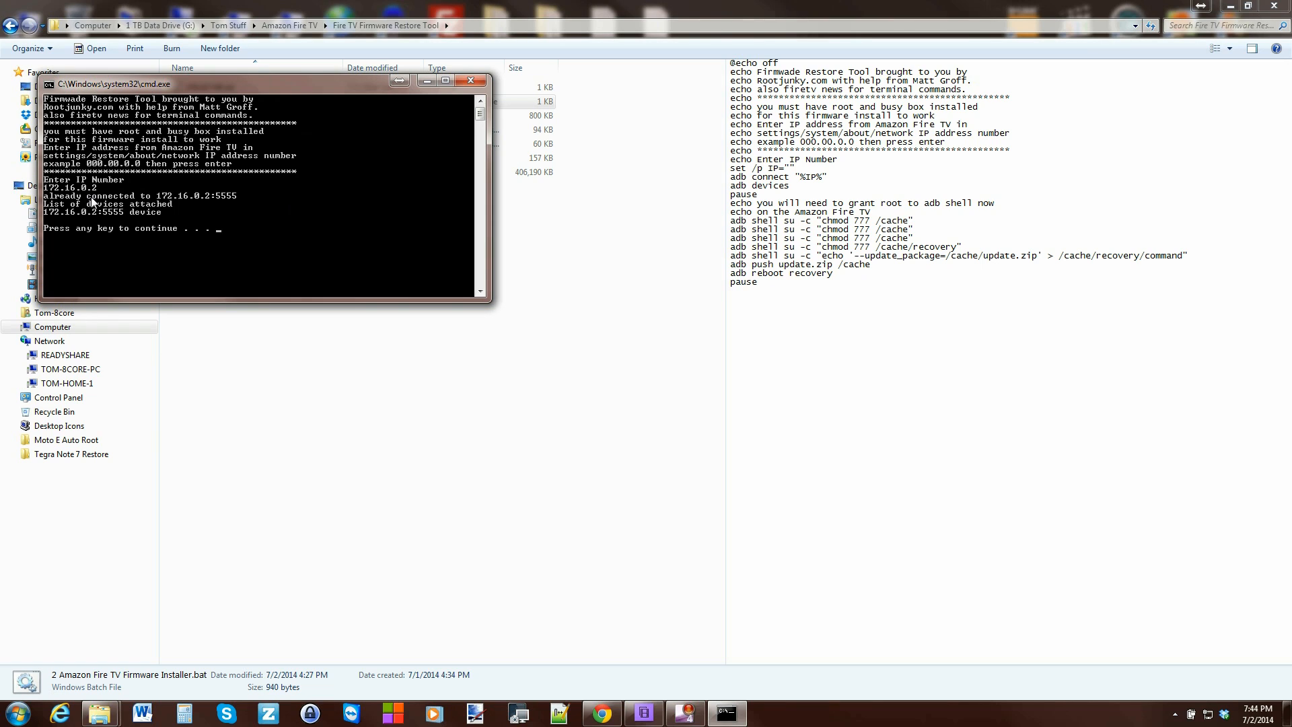
pyautogui.moveTo(122, 229)
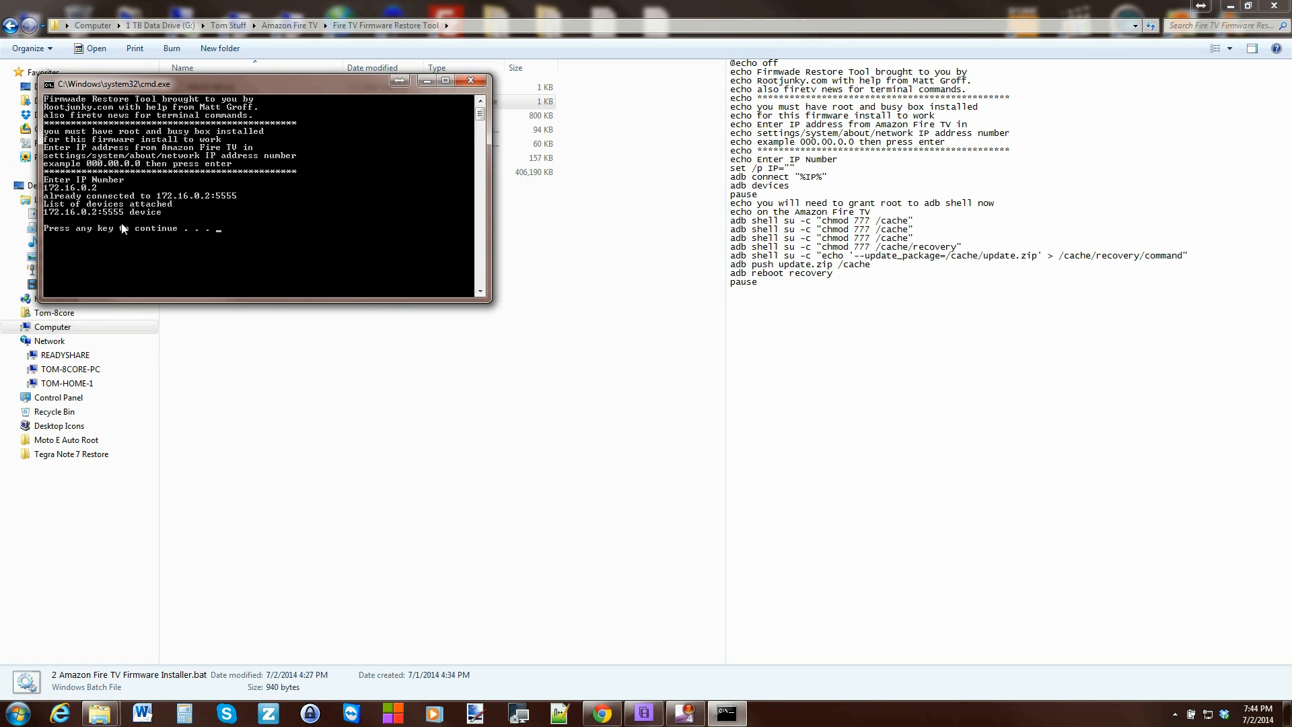
pyautogui.moveTo(139, 218)
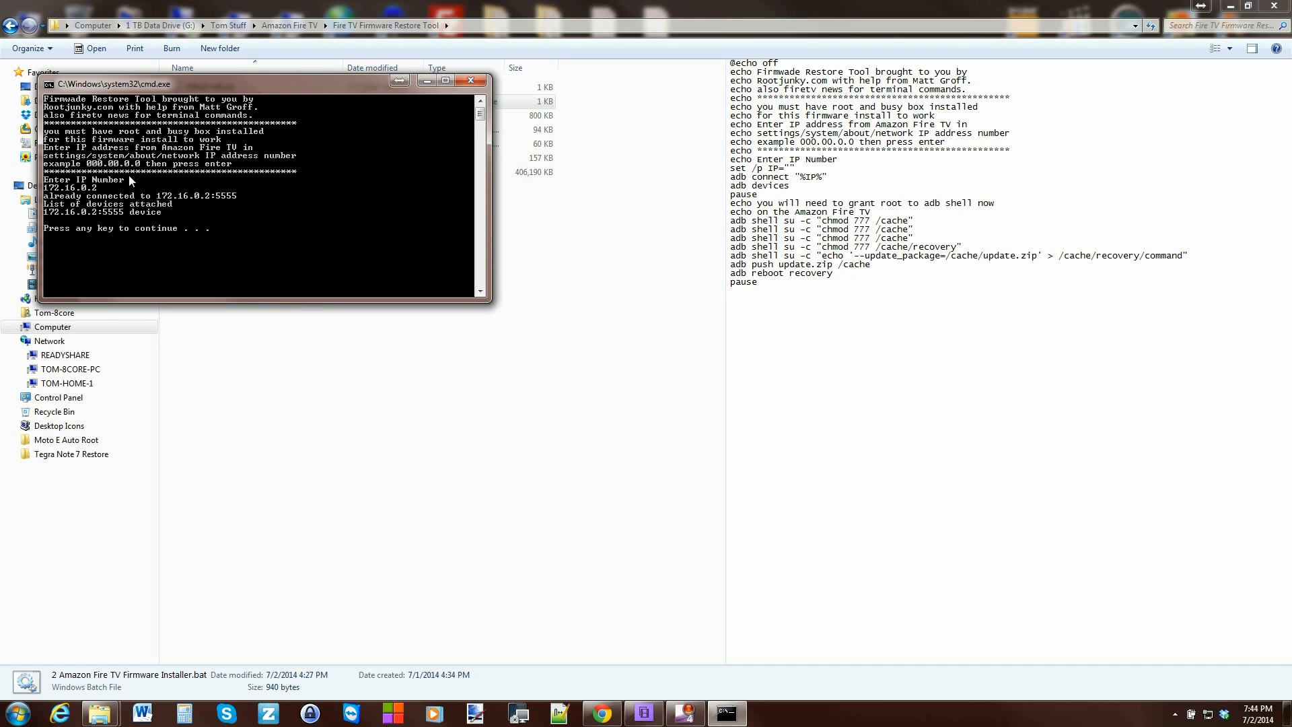
pyautogui.moveTo(117, 212)
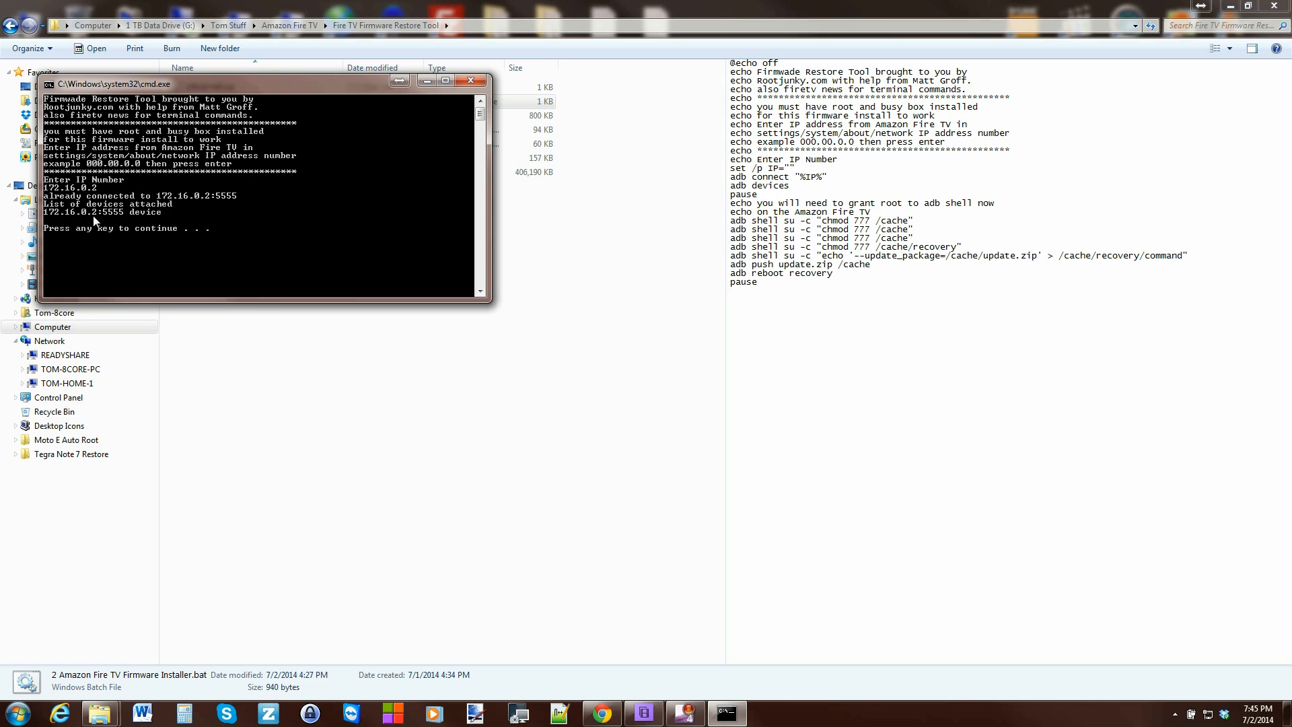
pyautogui.moveTo(201, 227)
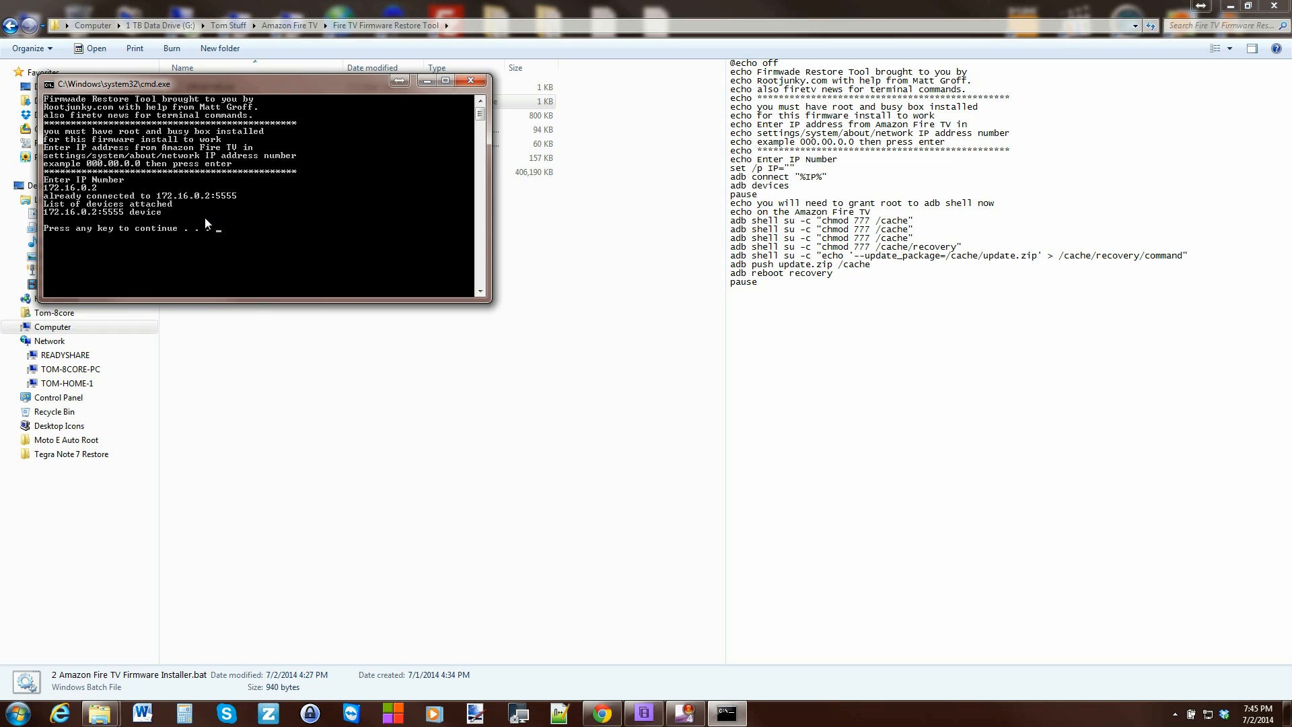
pyautogui.press('enter')
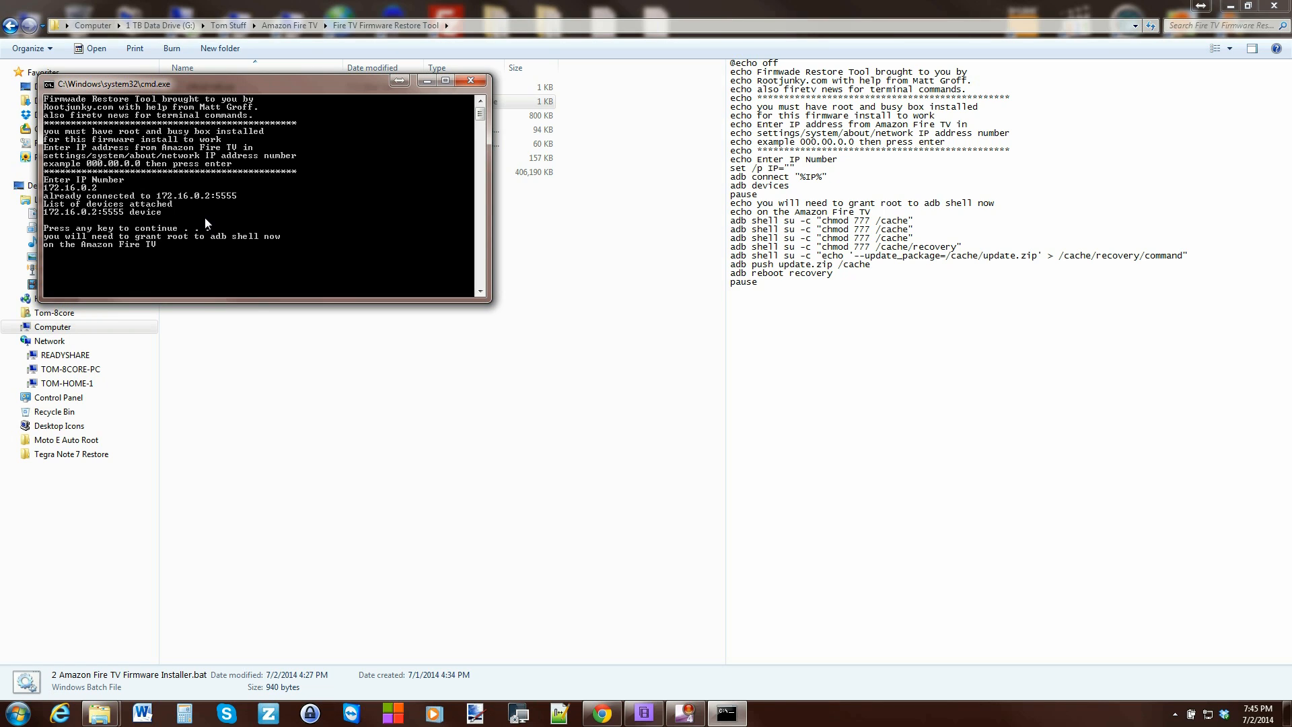
pyautogui.press('enter')
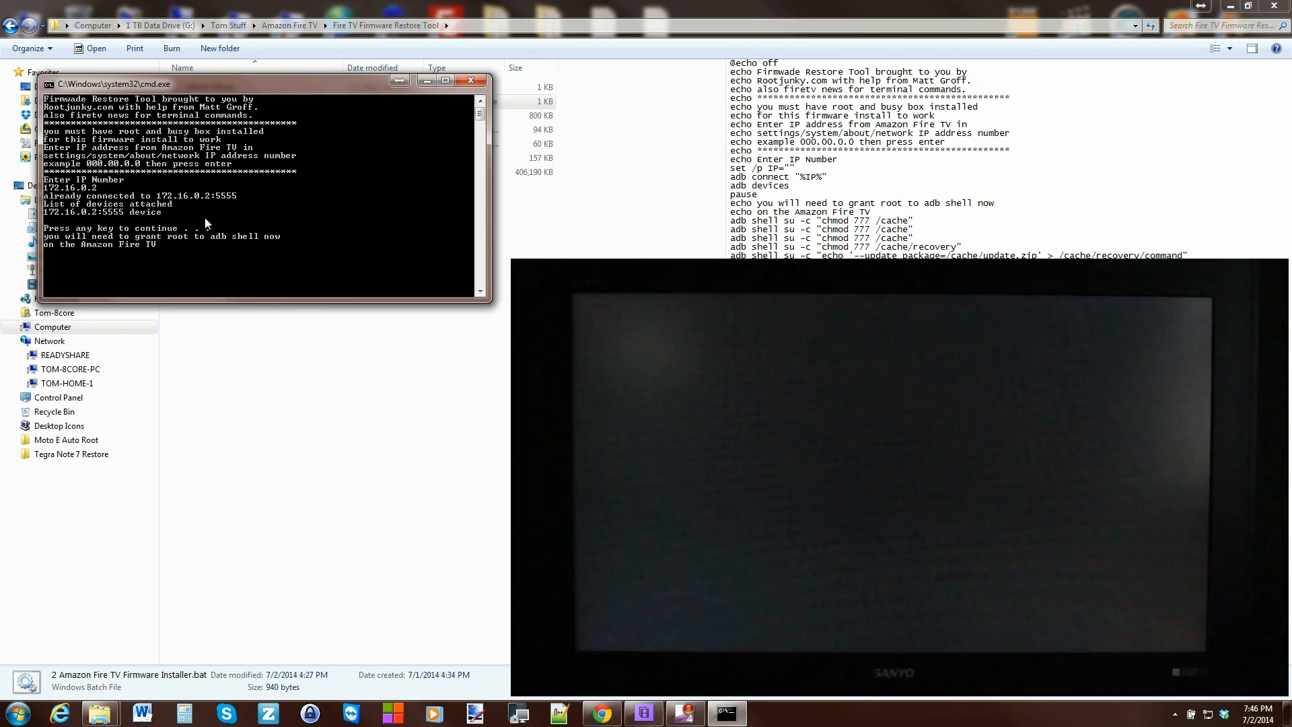
# Continue the restore script so update.zip is pushed and the Fire TV starts installing
pyautogui.press('enter')
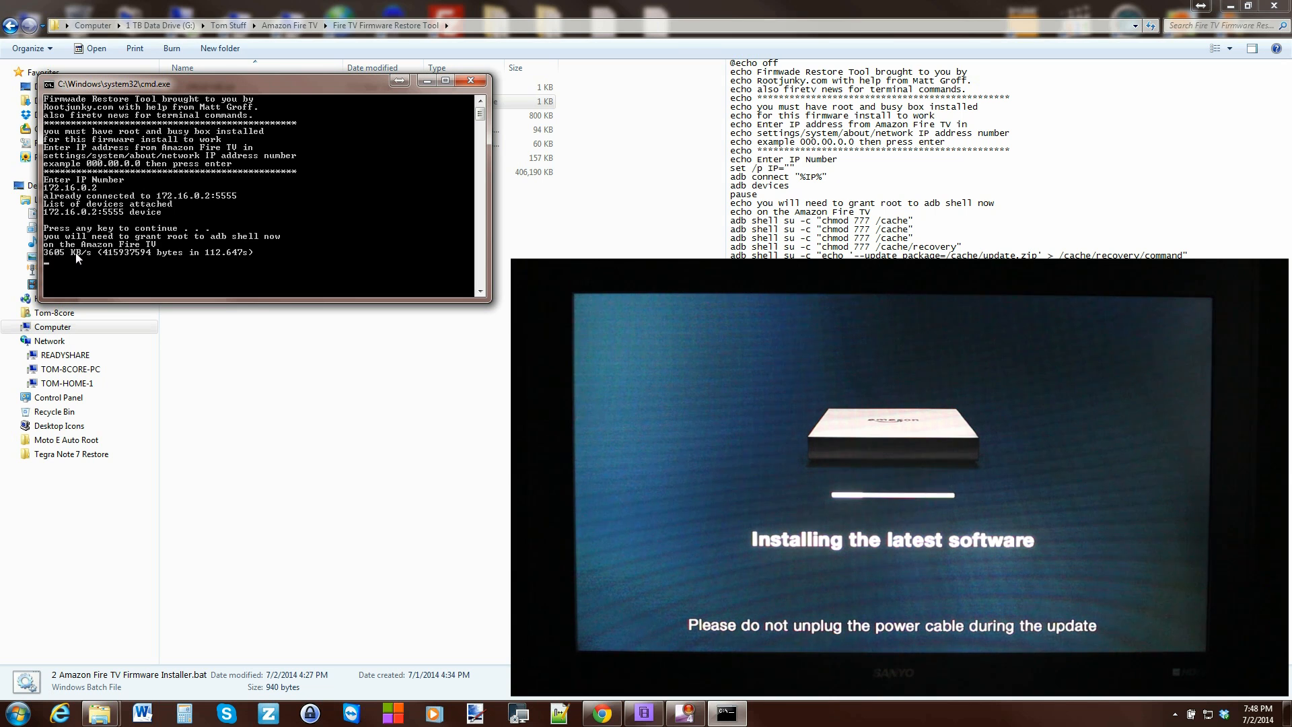
pyautogui.moveTo(440, 115)
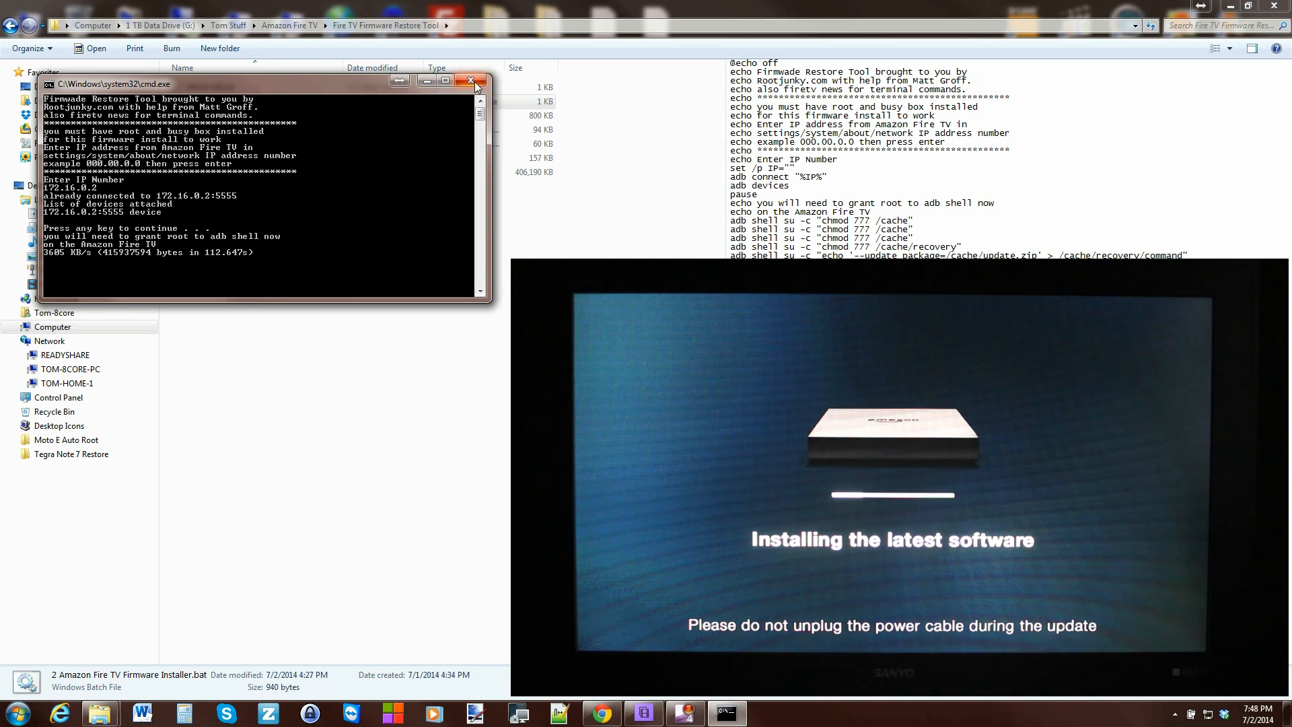
# Close the finished Command Prompt window while the Fire TV reboots to Home
pyautogui.click(473, 81)
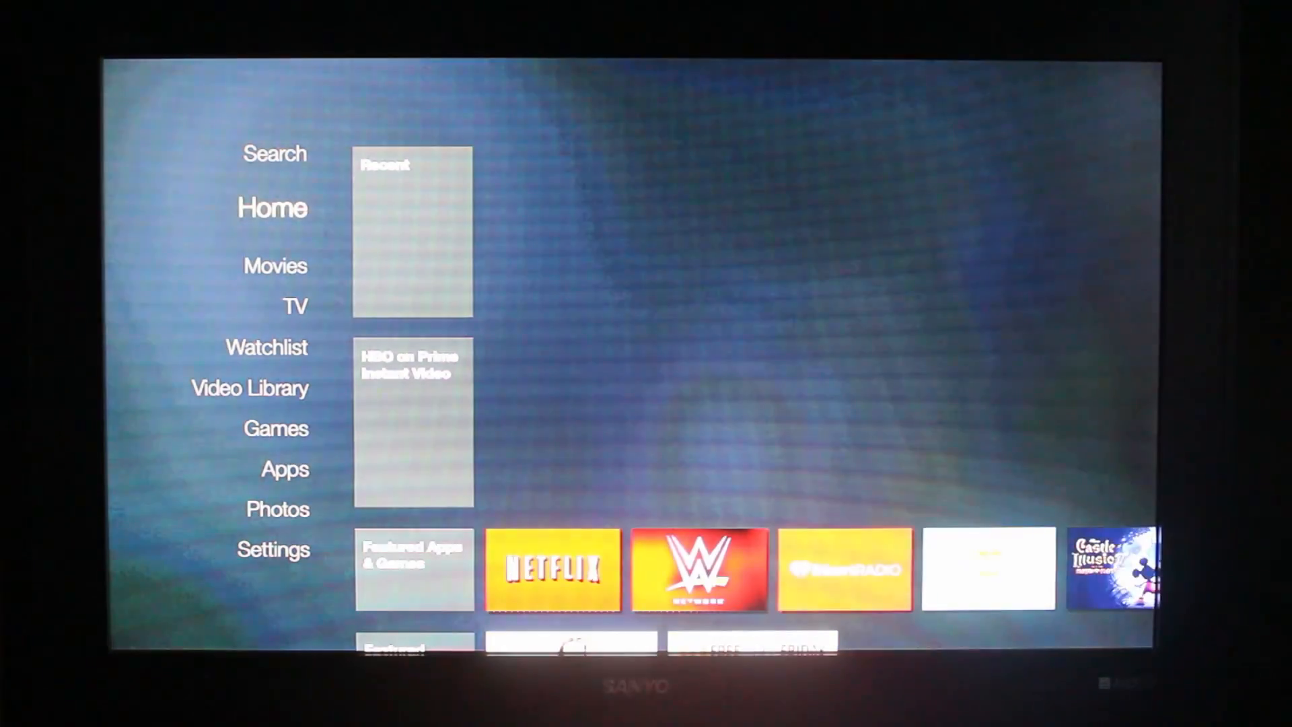
# Check Settings > Applications for SuperSU 1.99r4 and Busybox Installer, then back out
pyautogui.click(272, 549)
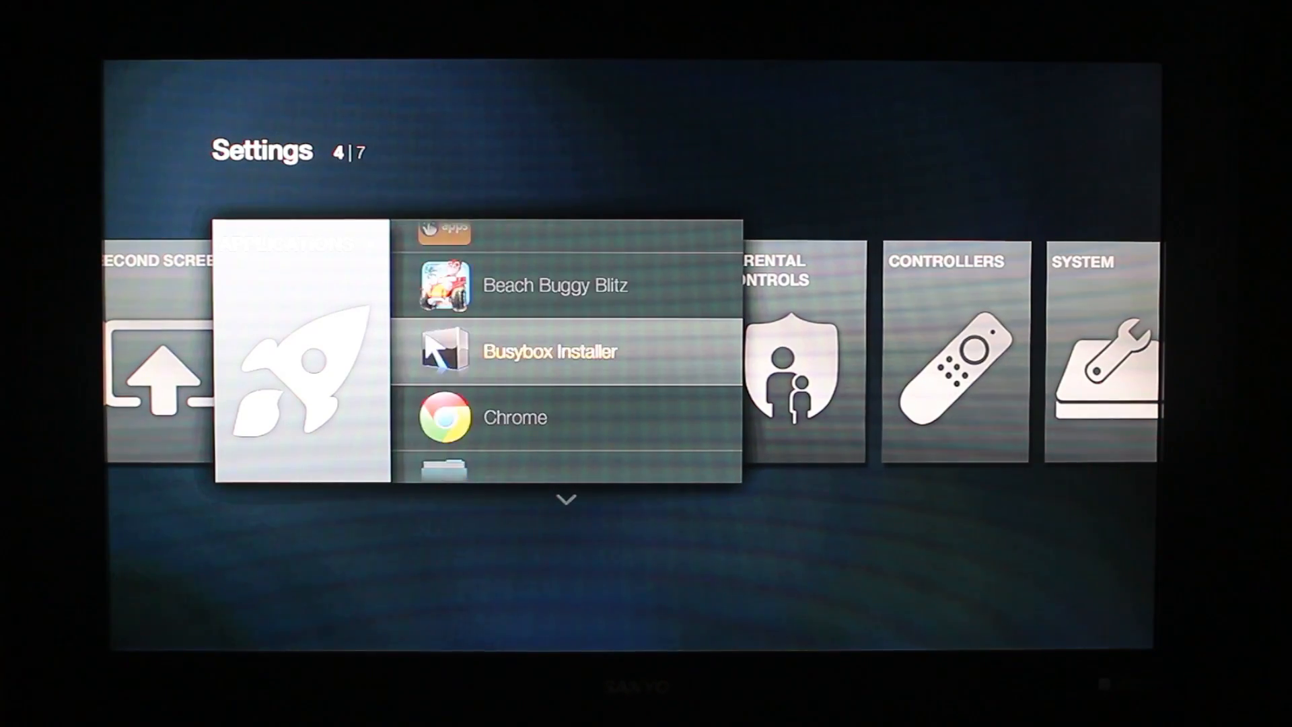
pyautogui.scroll(-3)
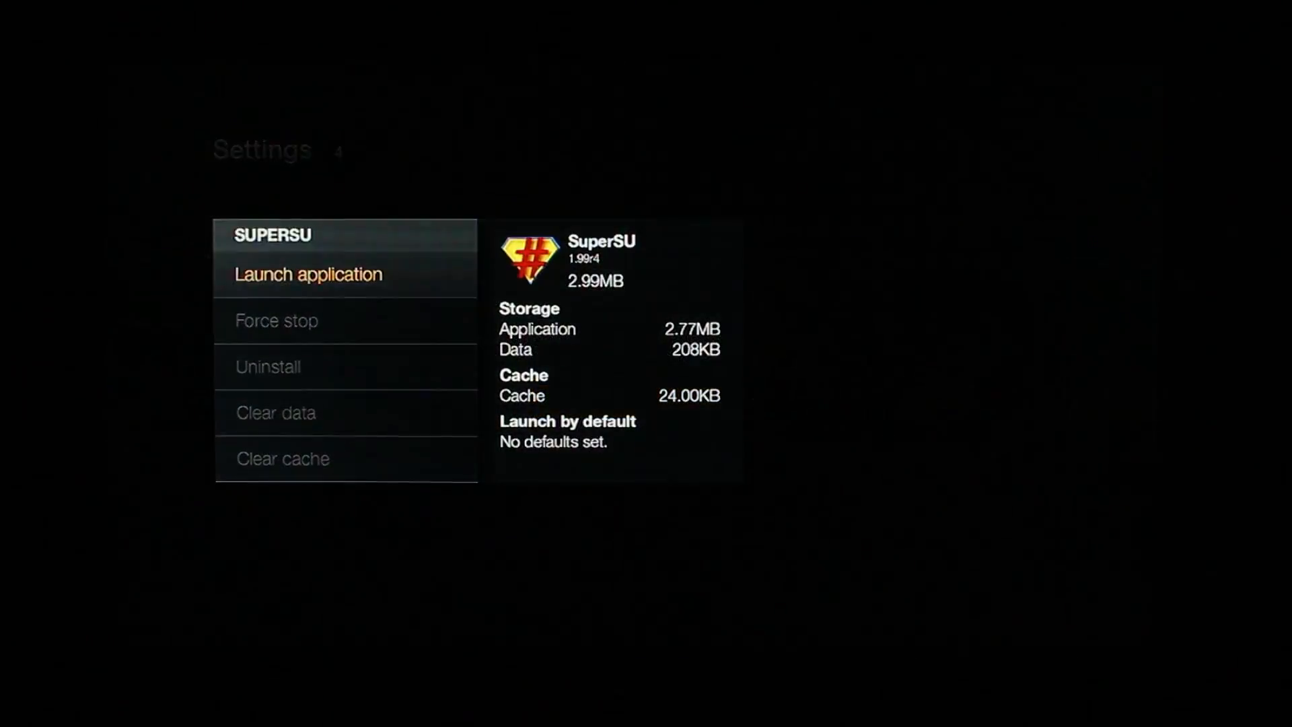
pyautogui.press('Back')
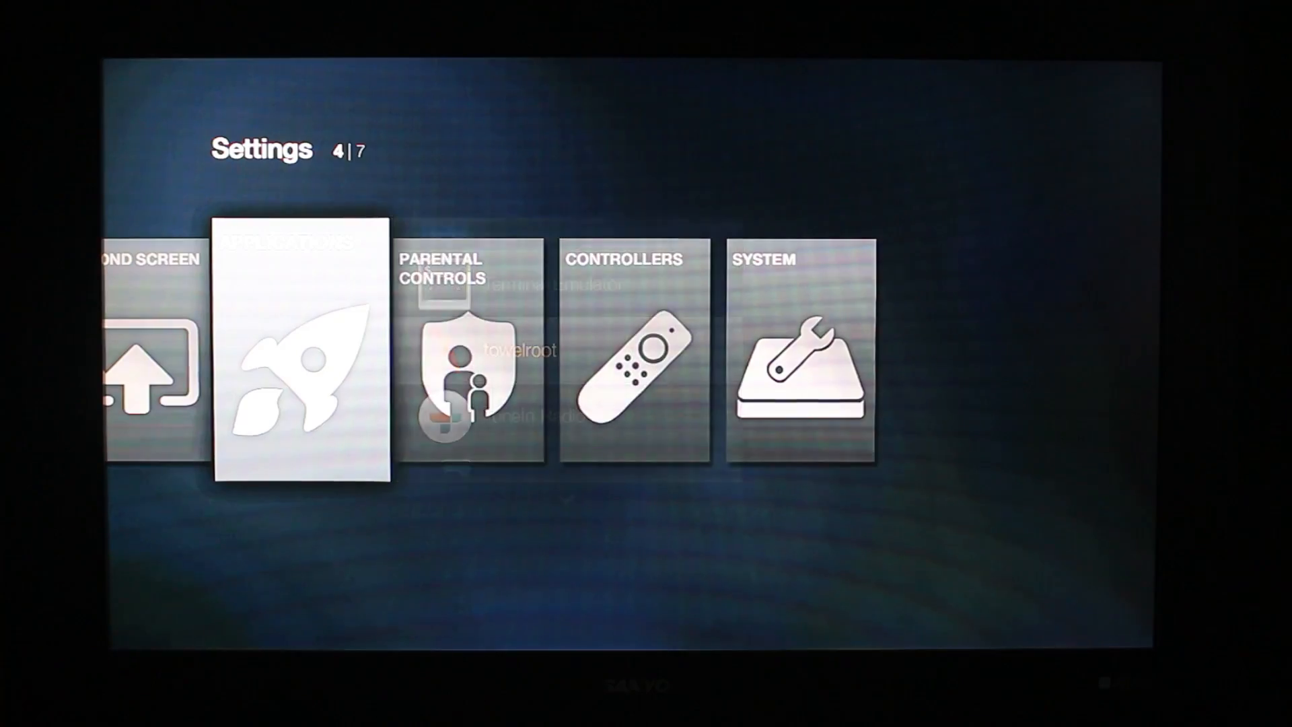
# Leave Settings and open the TV section showing HBO and recommended shows
pyautogui.hscroll(3)
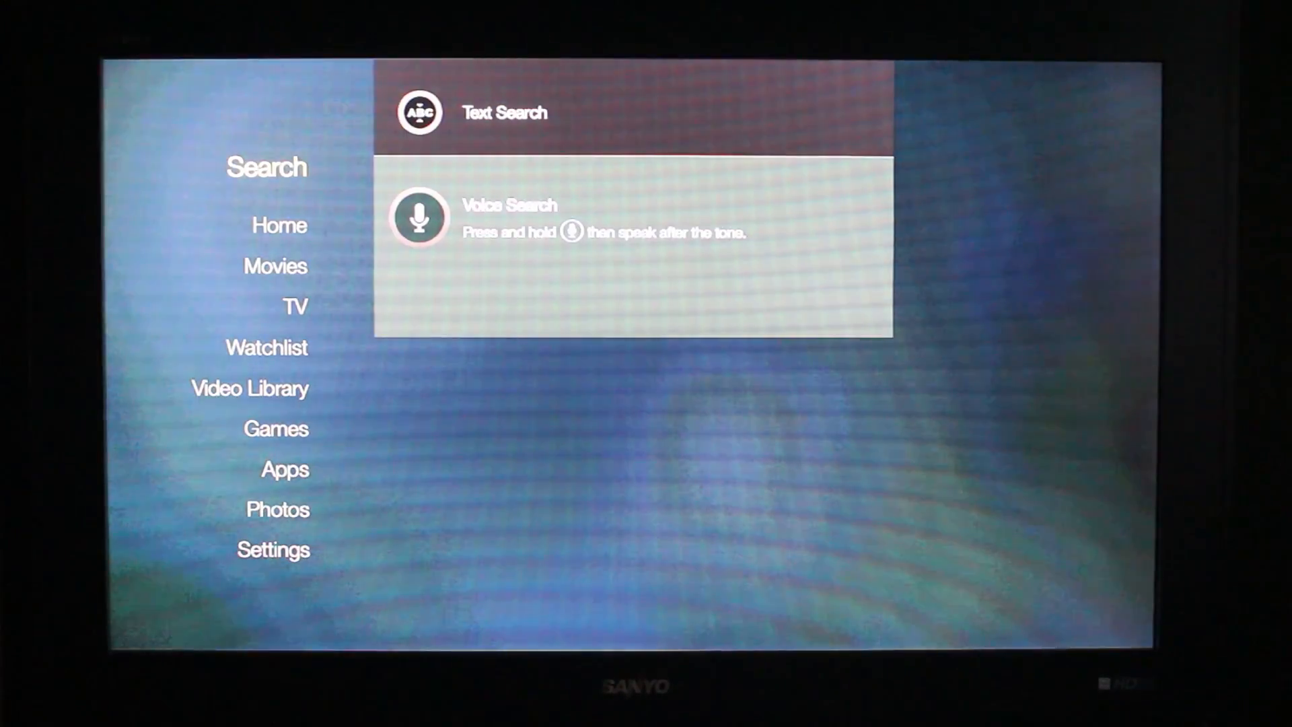
pyautogui.click(293, 288)
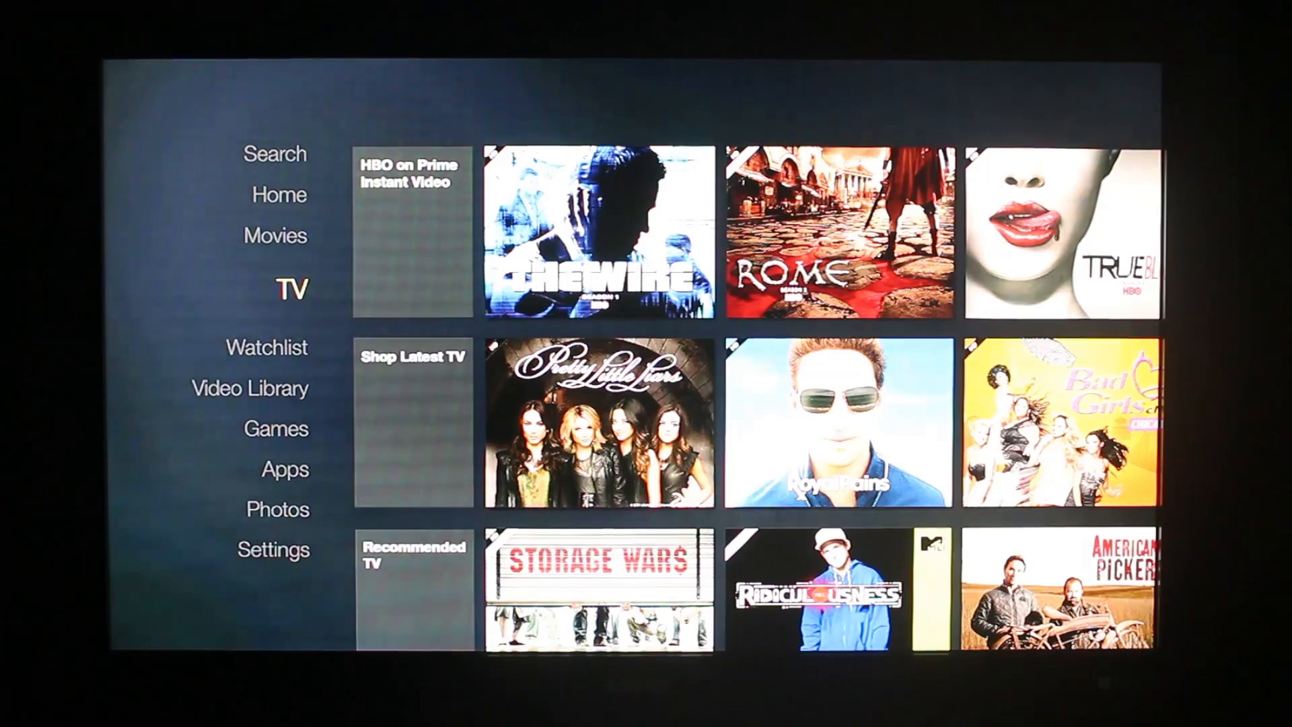